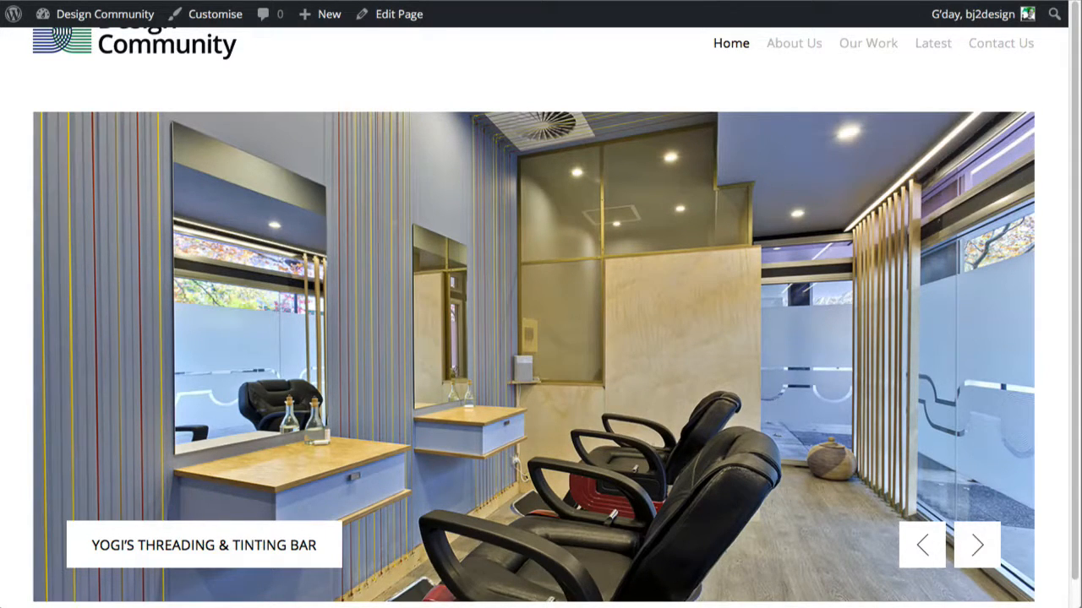
pyautogui.moveTo(1020, 90)
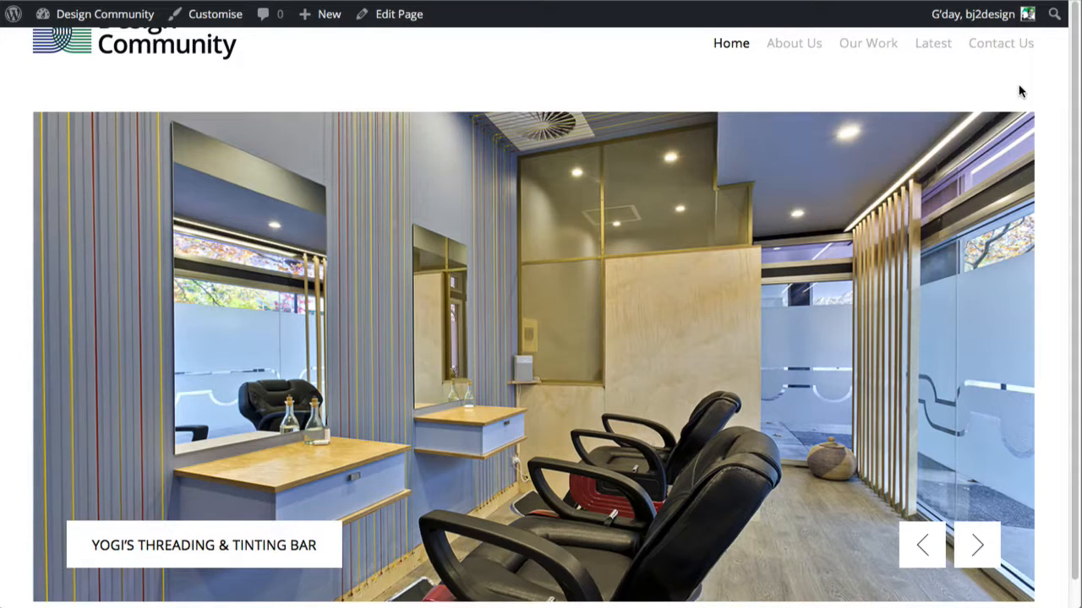
pyautogui.moveTo(913, 86)
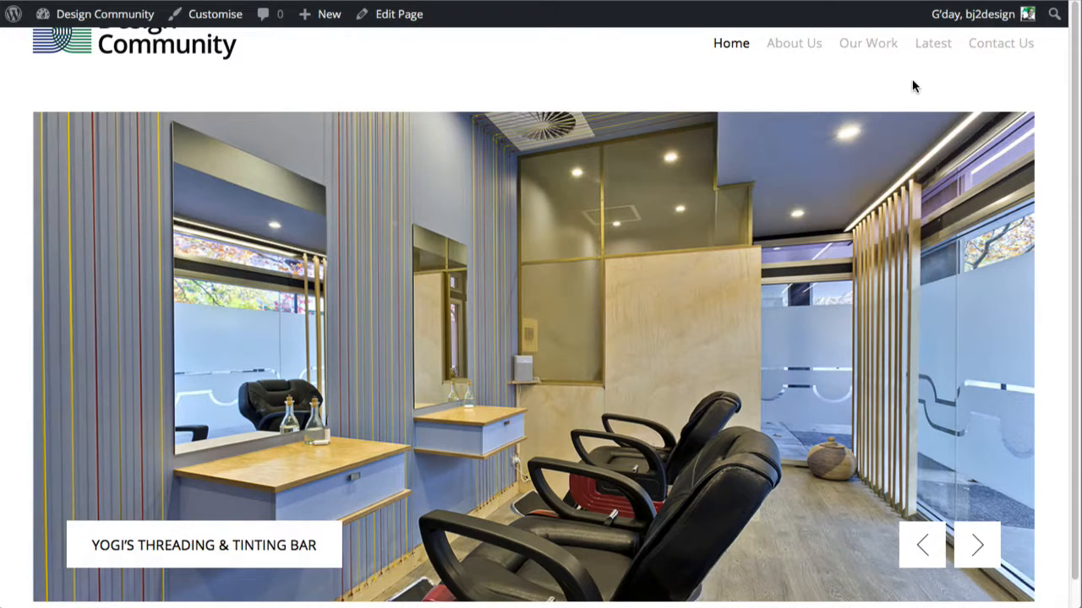
pyautogui.moveTo(686, 129)
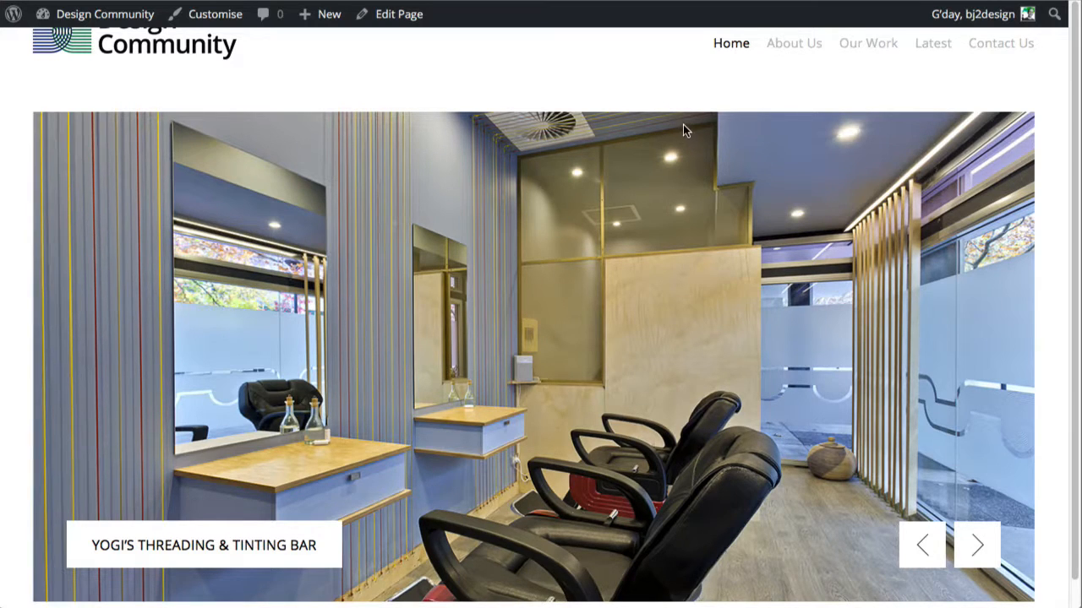
pyautogui.moveTo(816, 84)
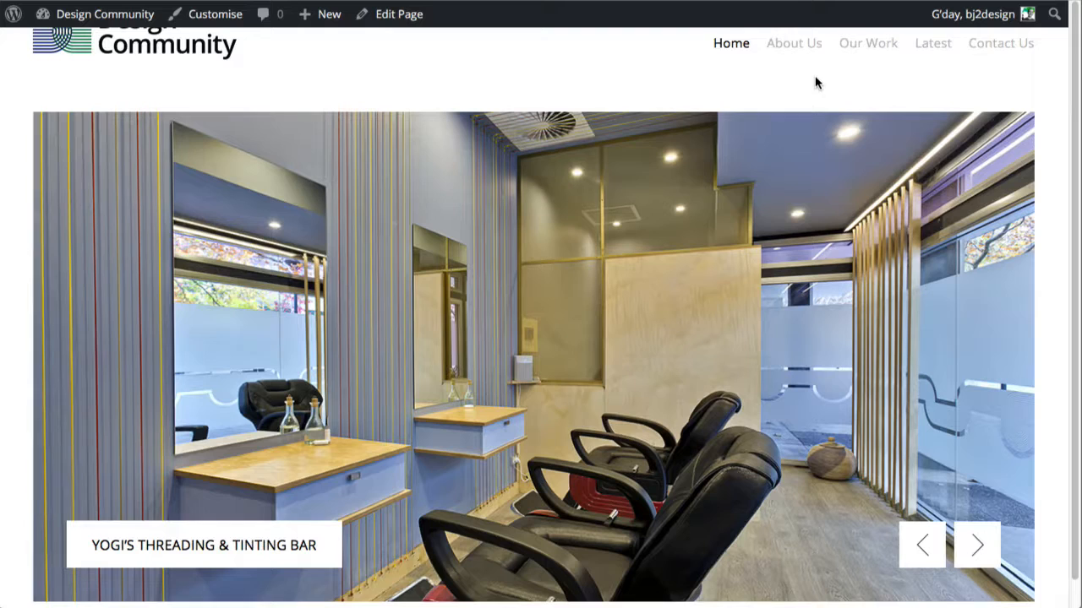
pyautogui.moveTo(810, 87)
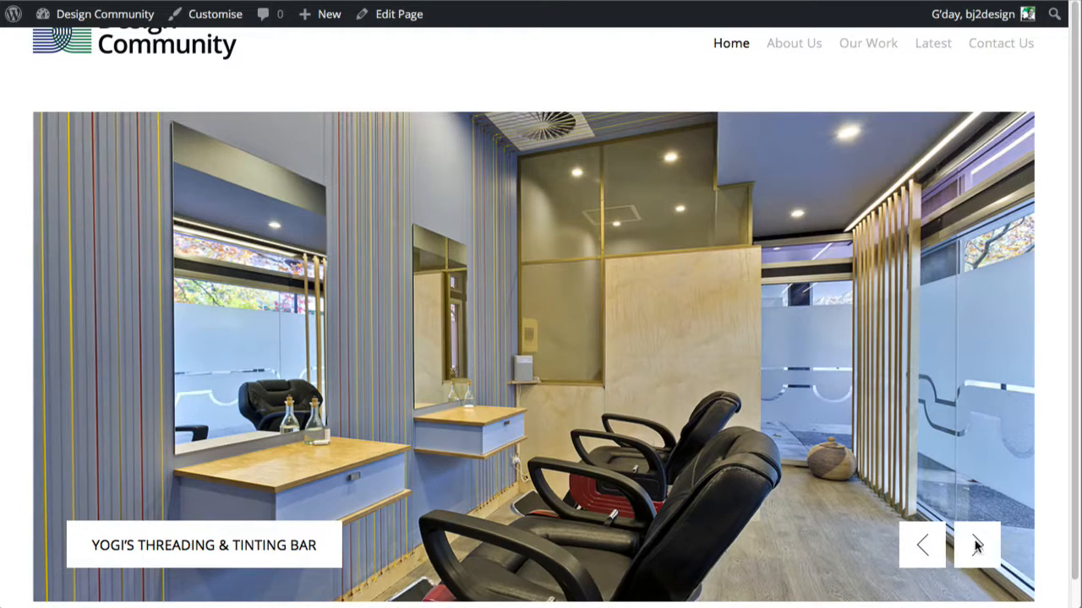
pyautogui.moveTo(900, 314)
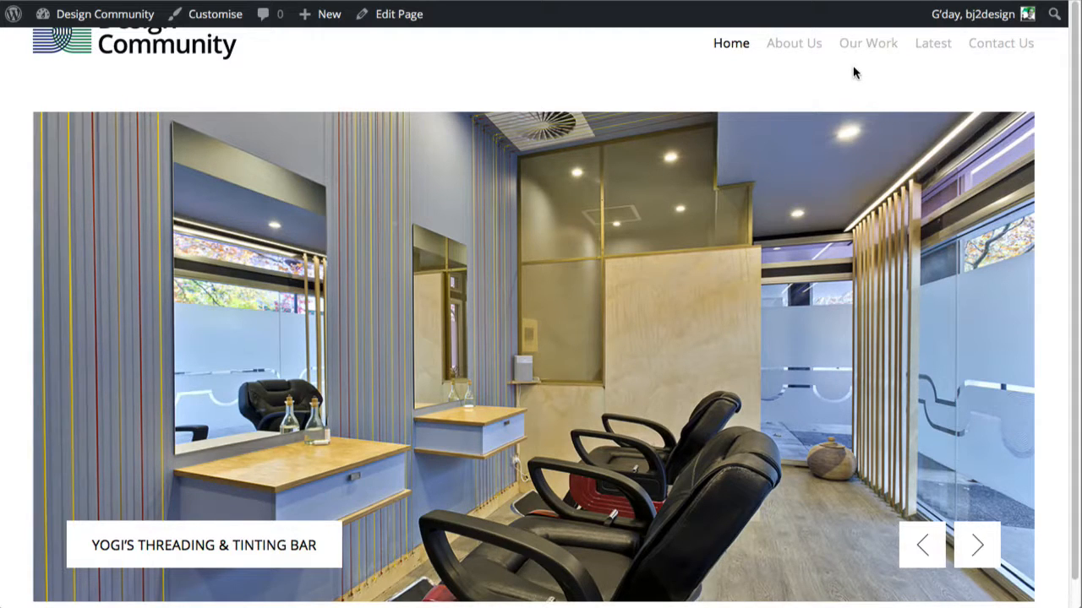
# Step: Open the Yogi's Threading & Tinting Bar project from the Our Work portfolio page
pyautogui.click(867, 43)
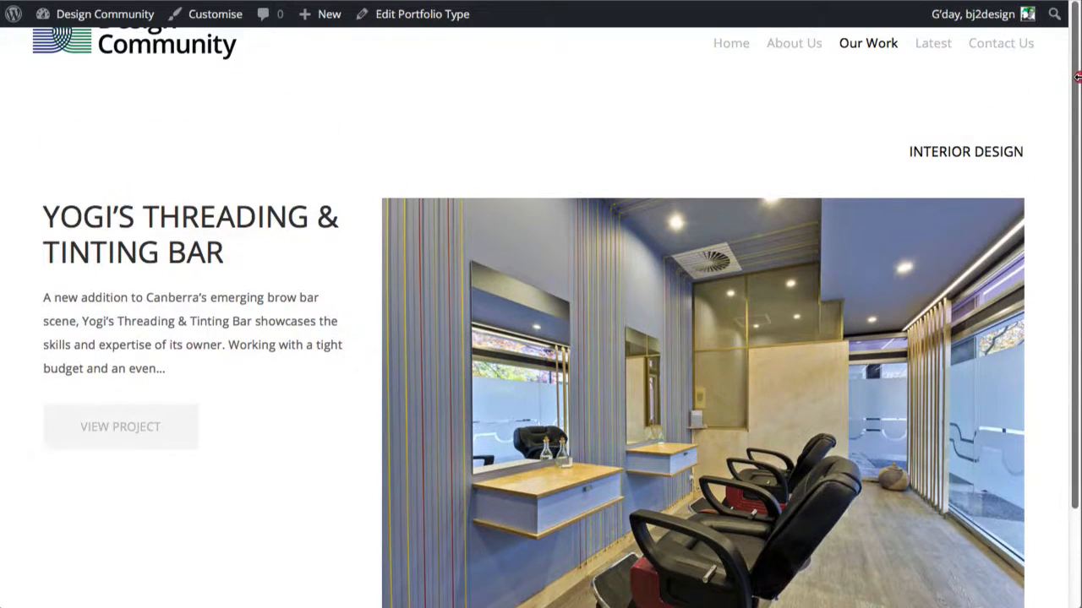
pyautogui.moveTo(496, 158)
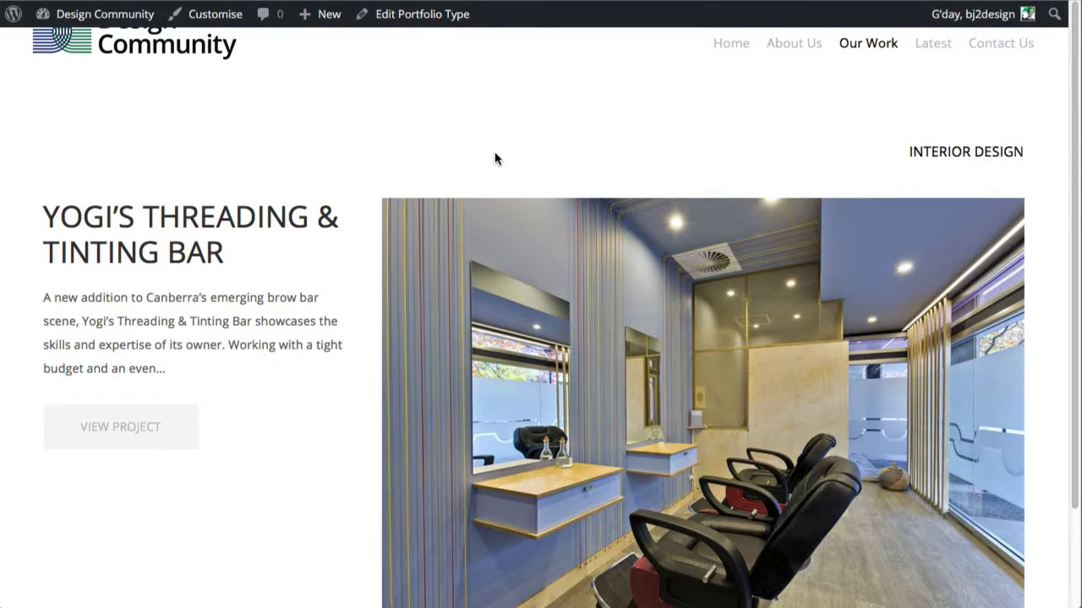
pyautogui.moveTo(387, 103)
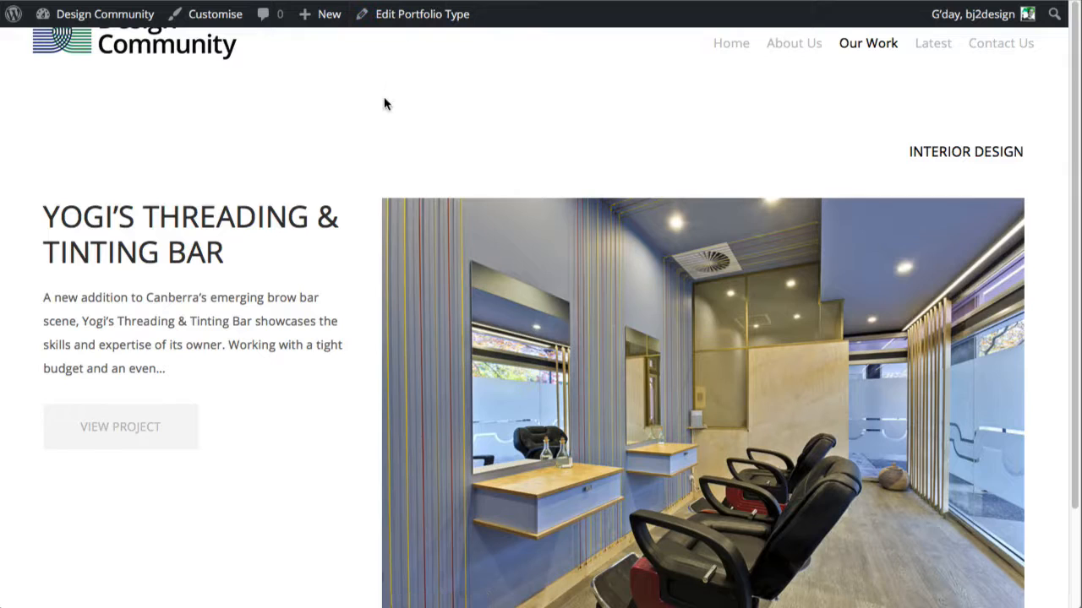
pyautogui.moveTo(287, 306)
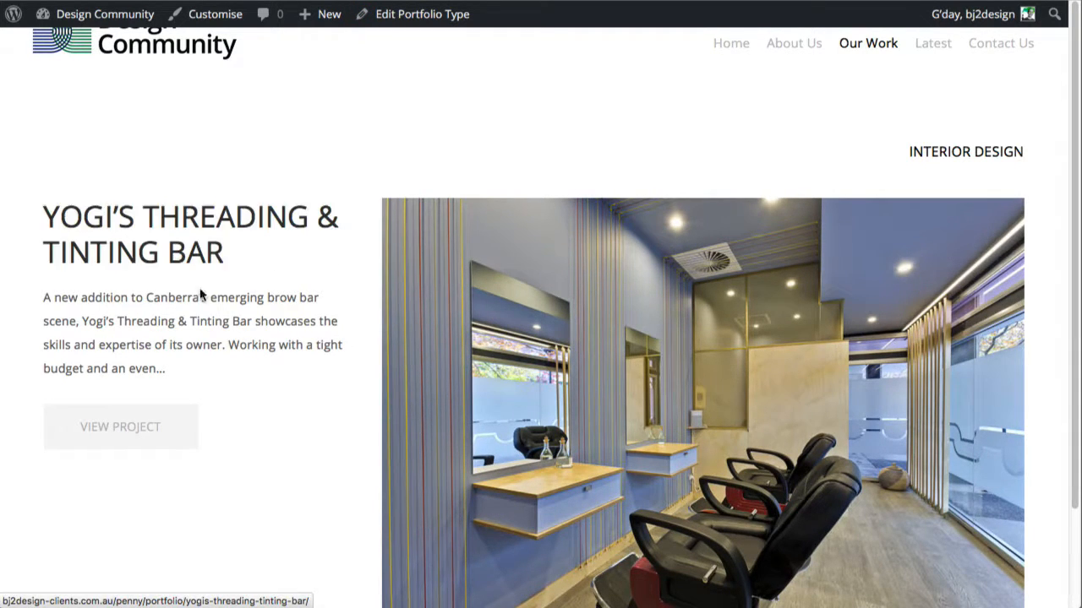
pyautogui.click(252, 226)
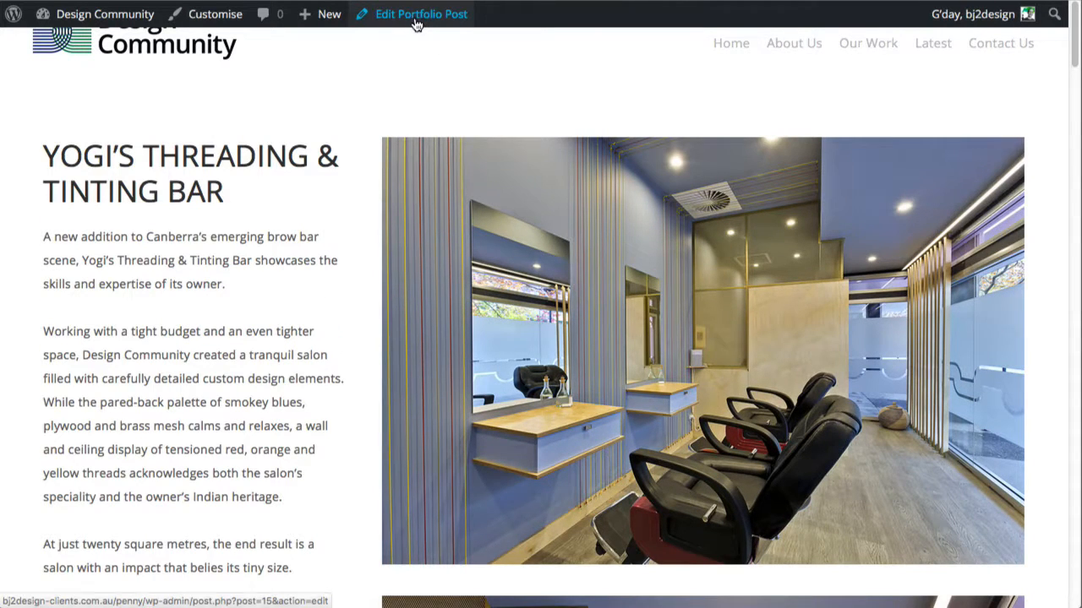
pyautogui.moveTo(309, 499)
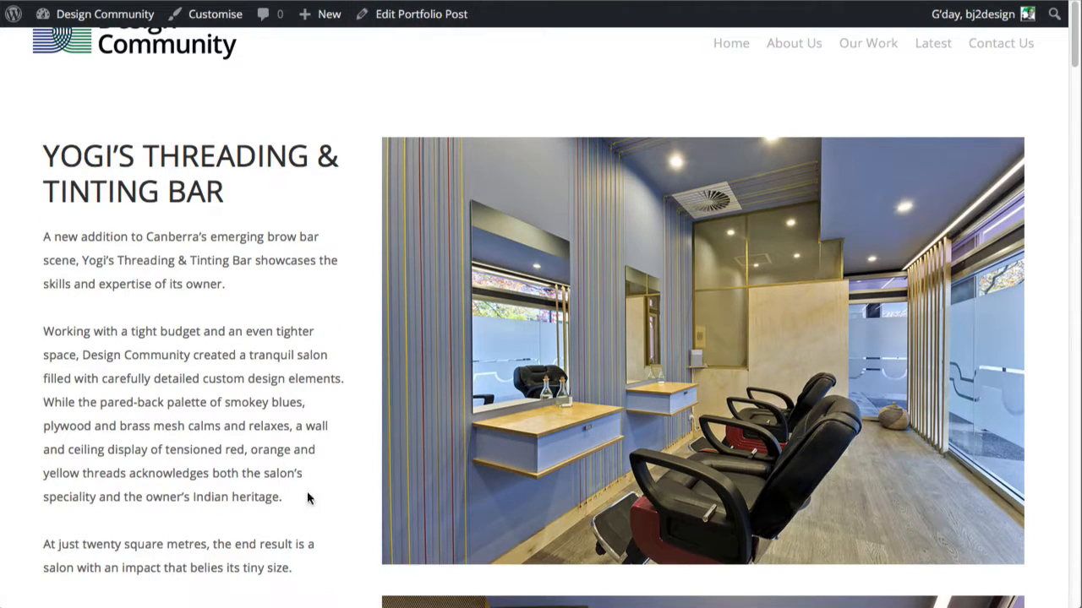
pyautogui.moveTo(371, 396)
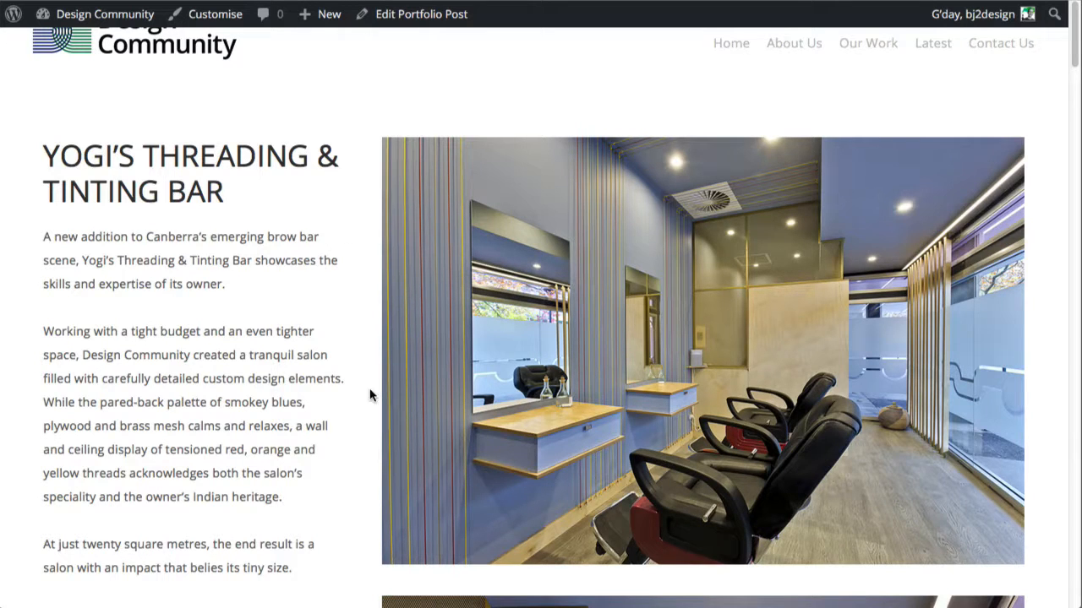
pyautogui.moveTo(355, 306)
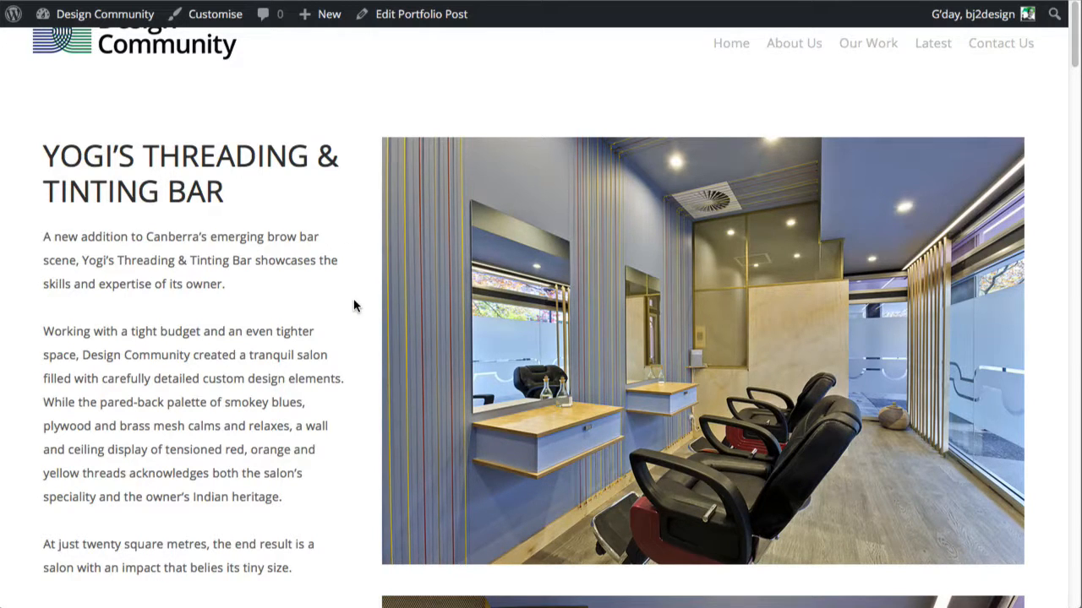
# Step: Create a new portfolio post from the admin bar's + New > Portfolio Posts
pyautogui.click(326, 14)
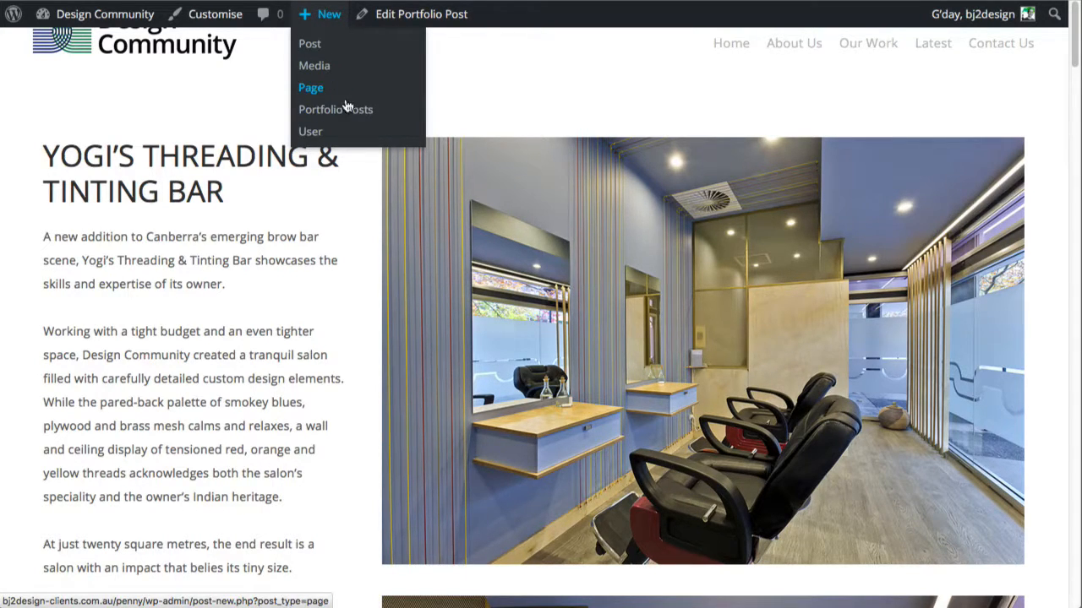
pyautogui.moveTo(345, 117)
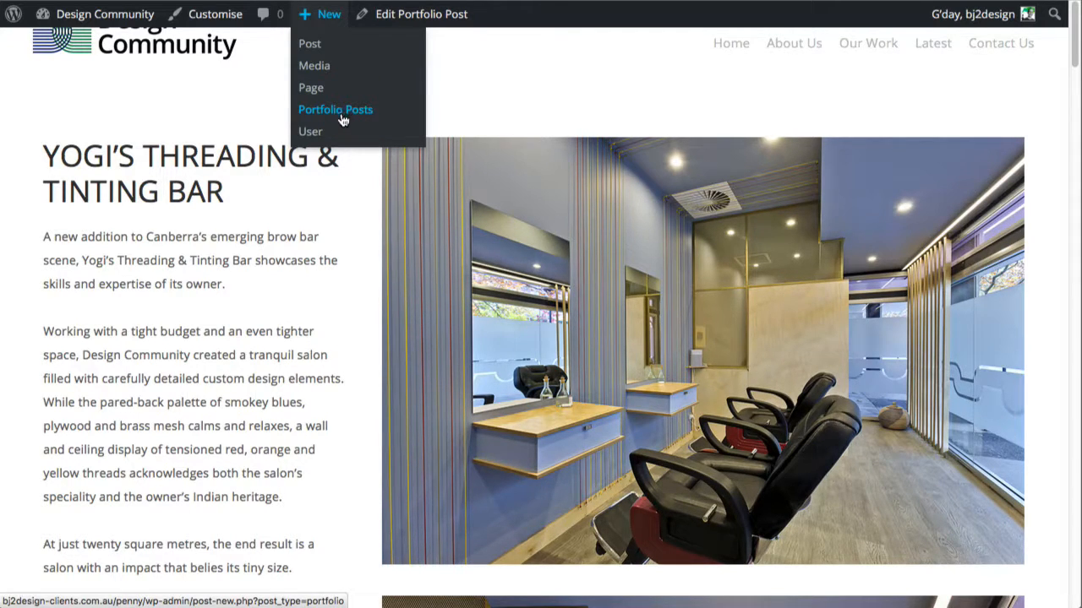
pyautogui.click(335, 109)
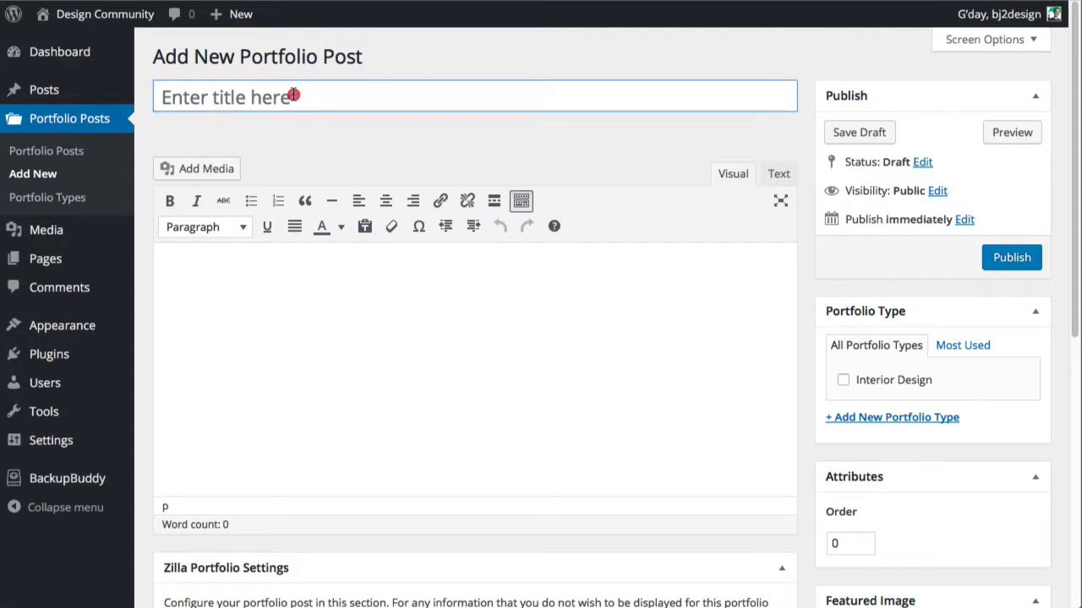
# Step: Title the post 'Happy room' and assign it the Interior Design portfolio type
pyautogui.write('Hap')
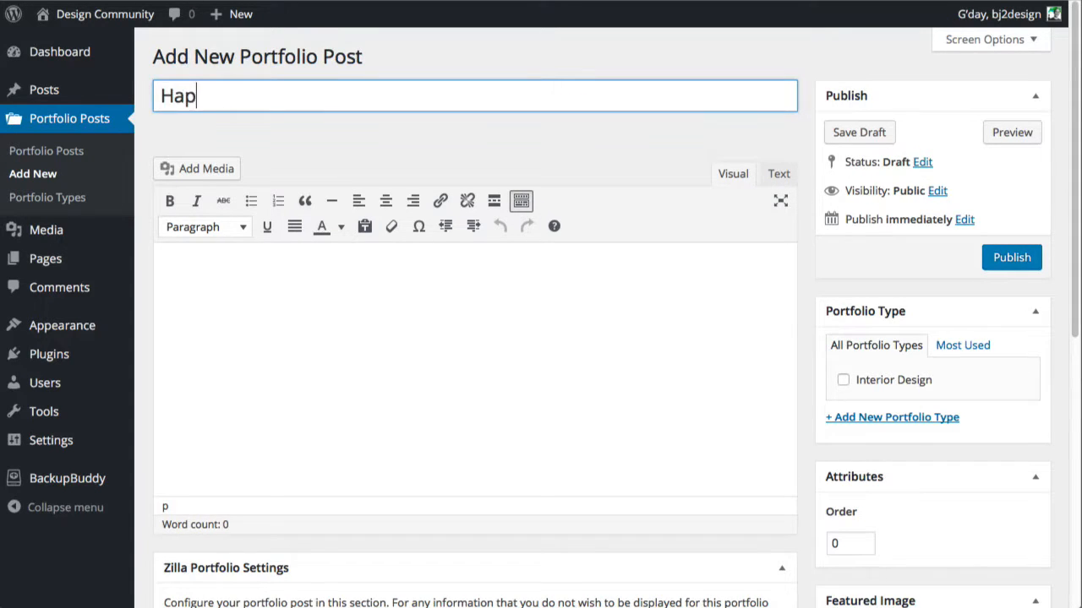
pyautogui.write('py room')
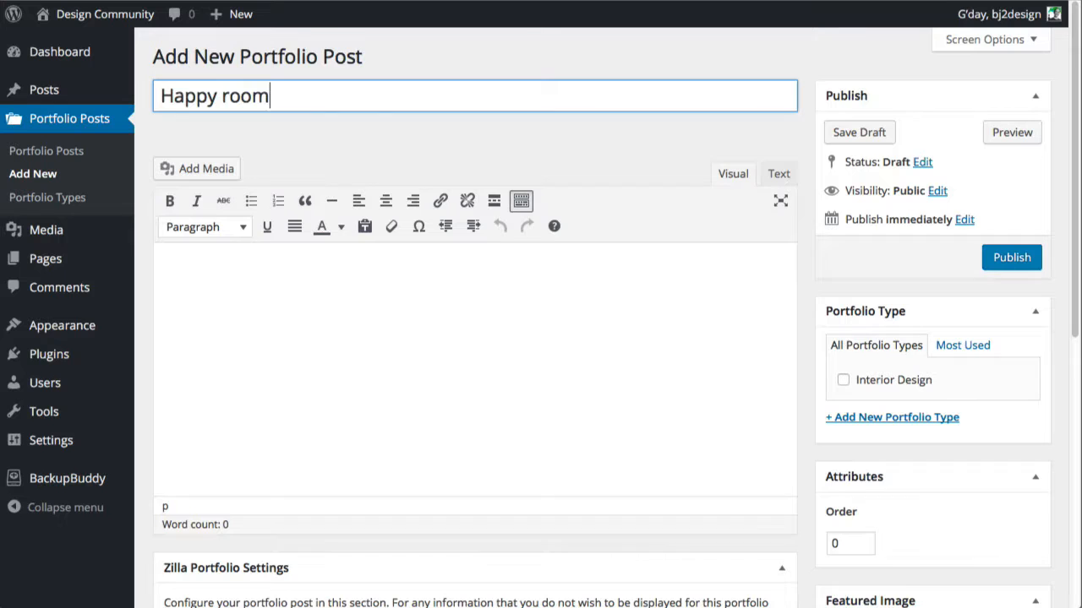
pyautogui.moveTo(781, 294)
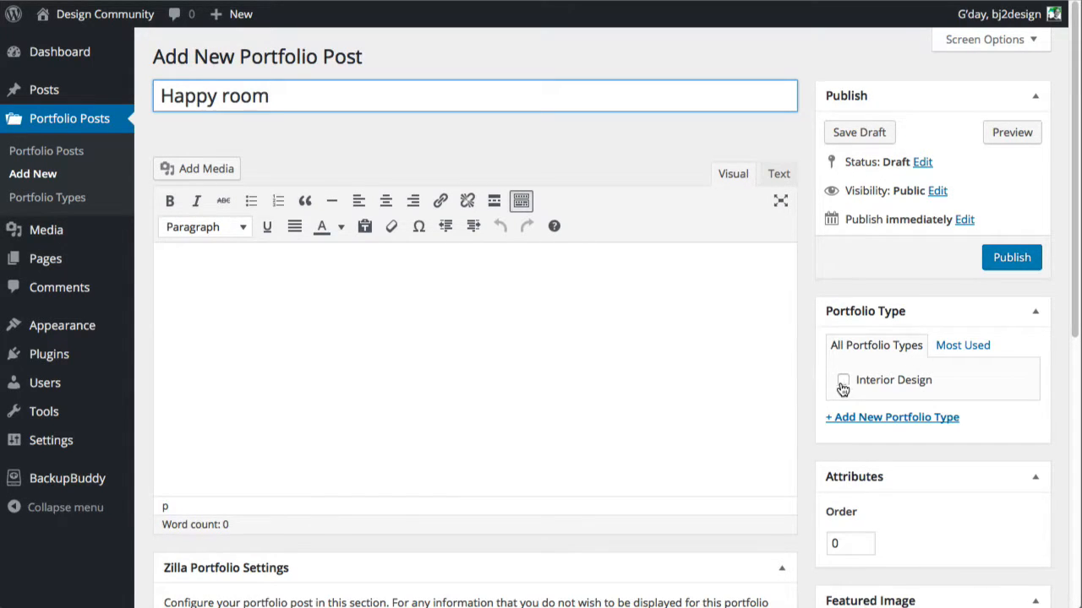
pyautogui.click(840, 381)
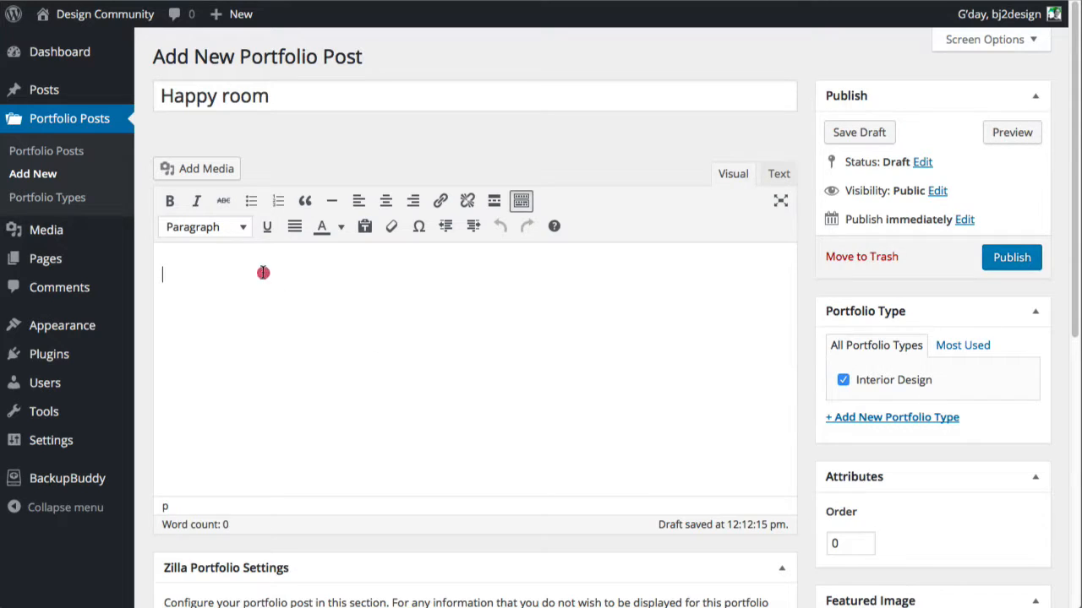
# Step: Enter 'Add your text' as the post body
pyautogui.write('Add')
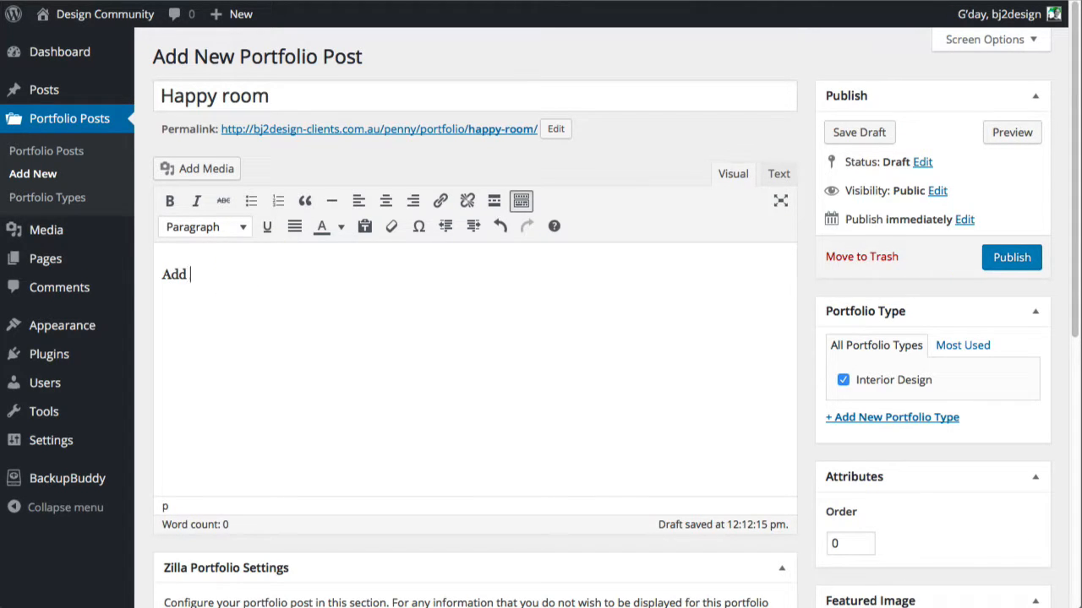
pyautogui.write('your')
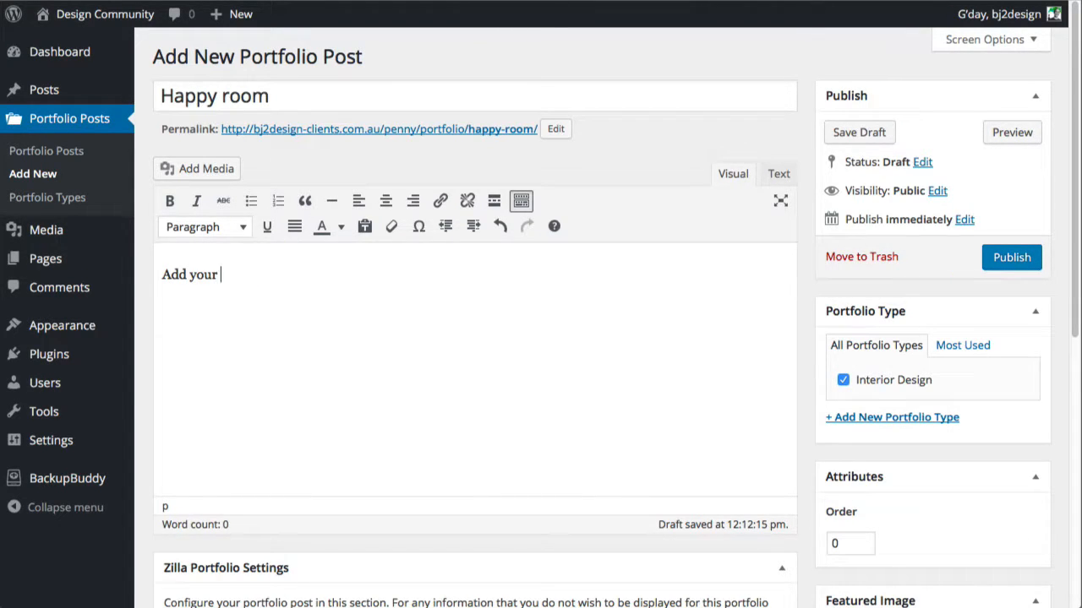
pyautogui.write('text')
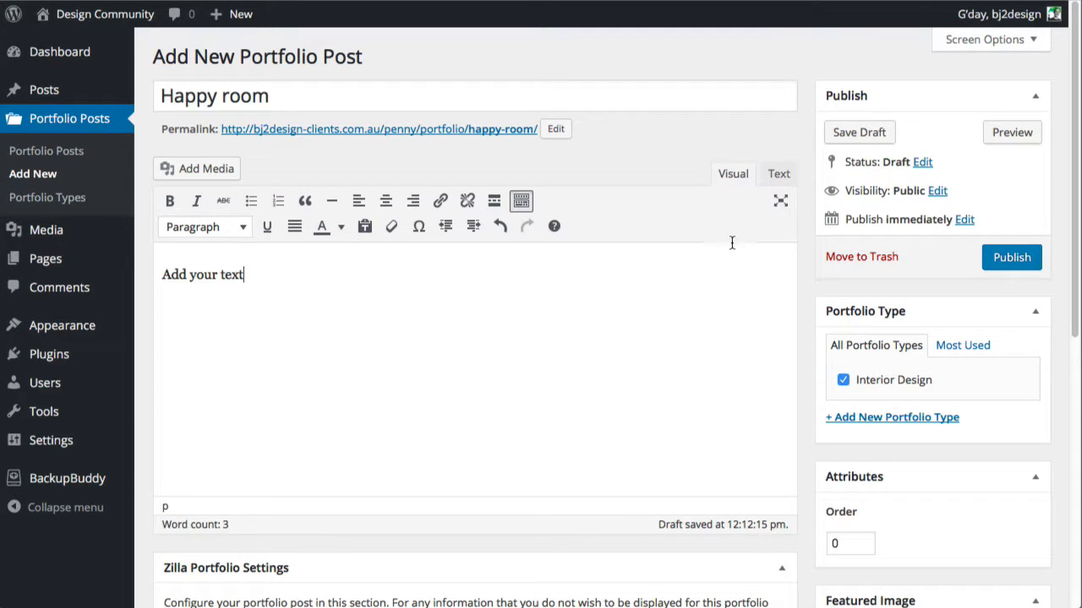
pyautogui.moveTo(739, 243)
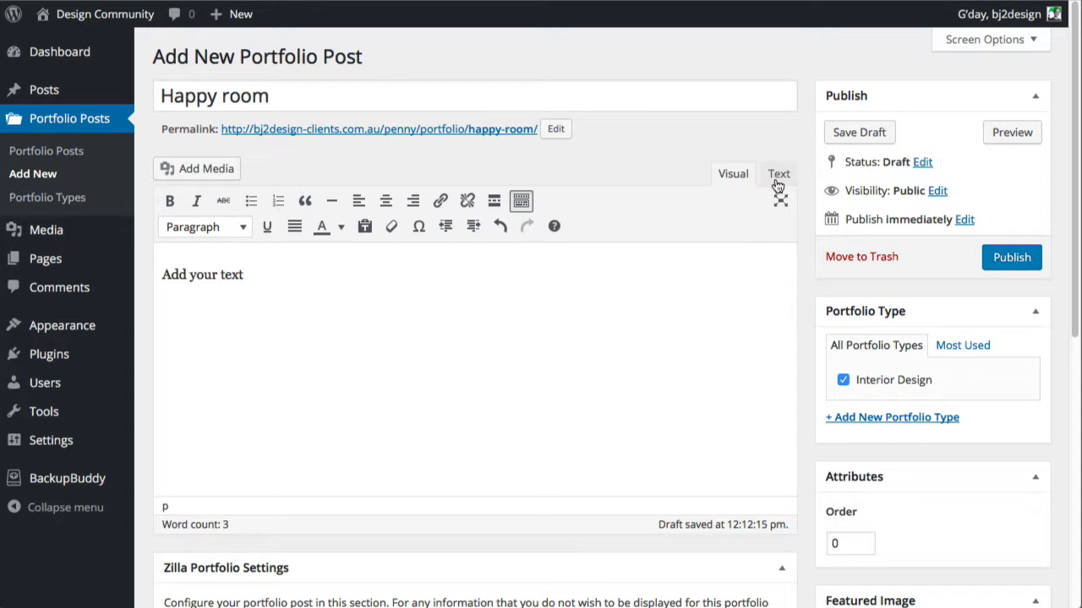
pyautogui.click(779, 174)
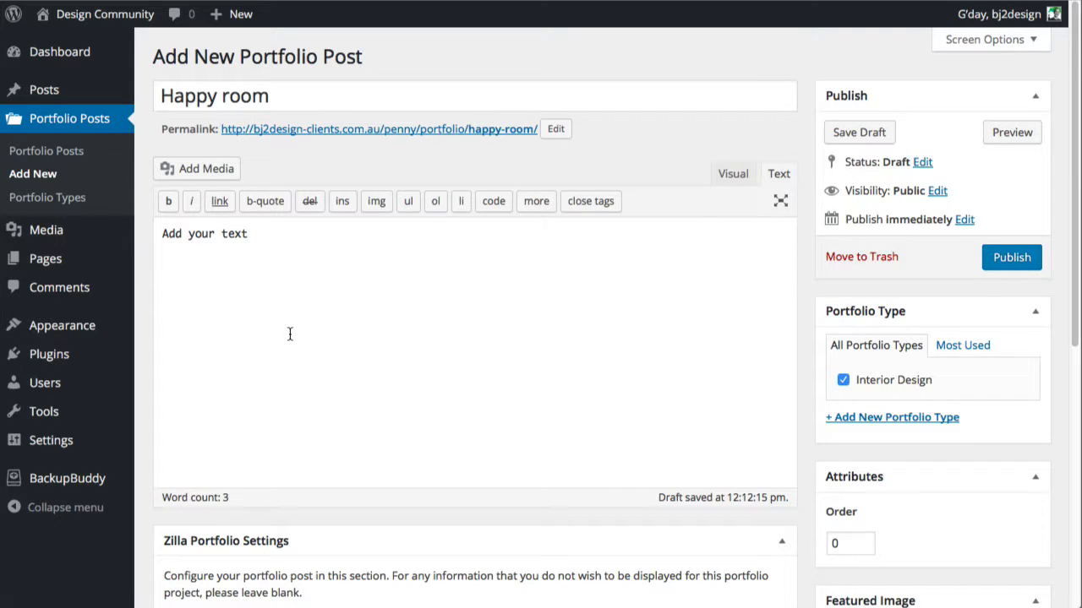
pyautogui.moveTo(300, 331)
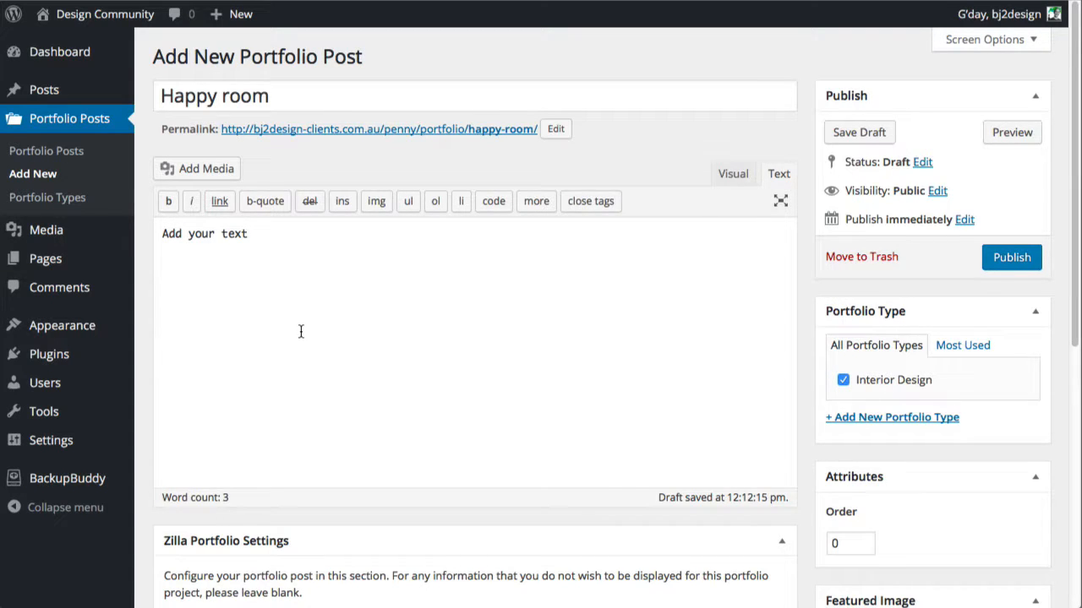
pyautogui.moveTo(303, 324)
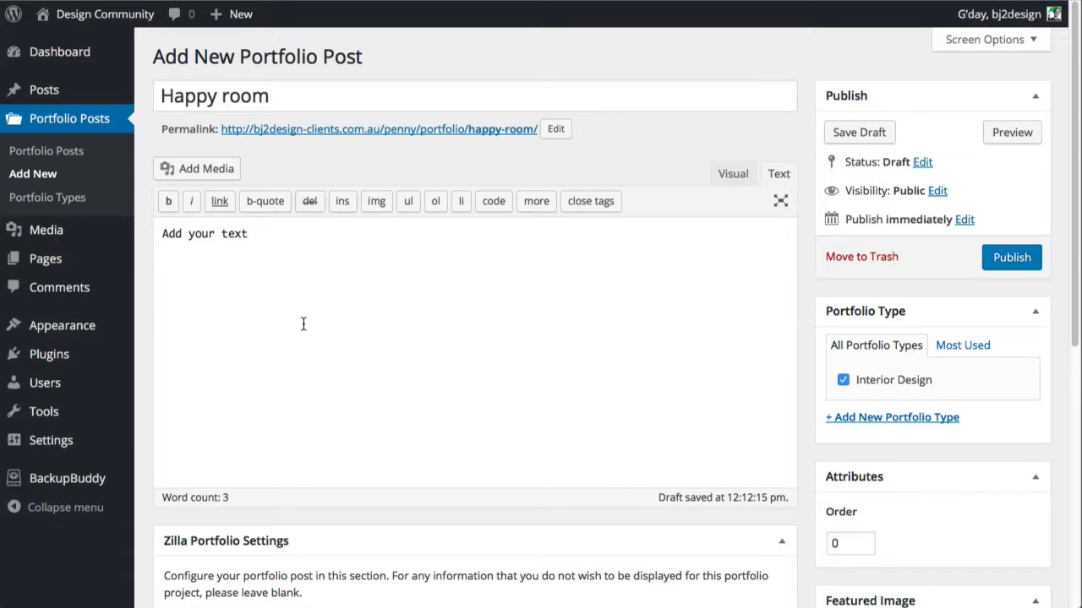
pyautogui.moveTo(307, 326)
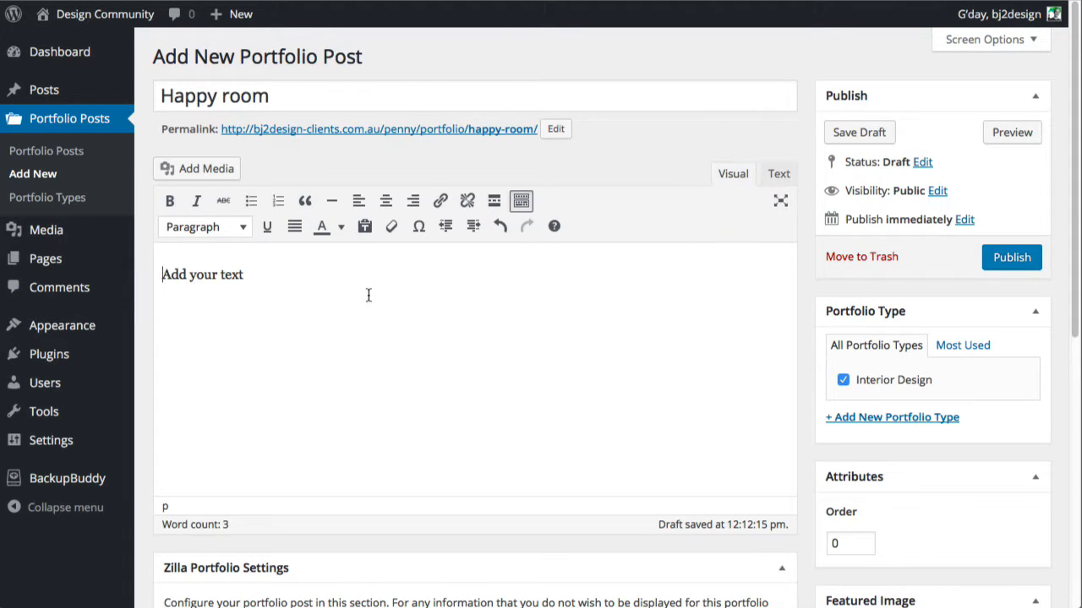
pyautogui.moveTo(354, 348)
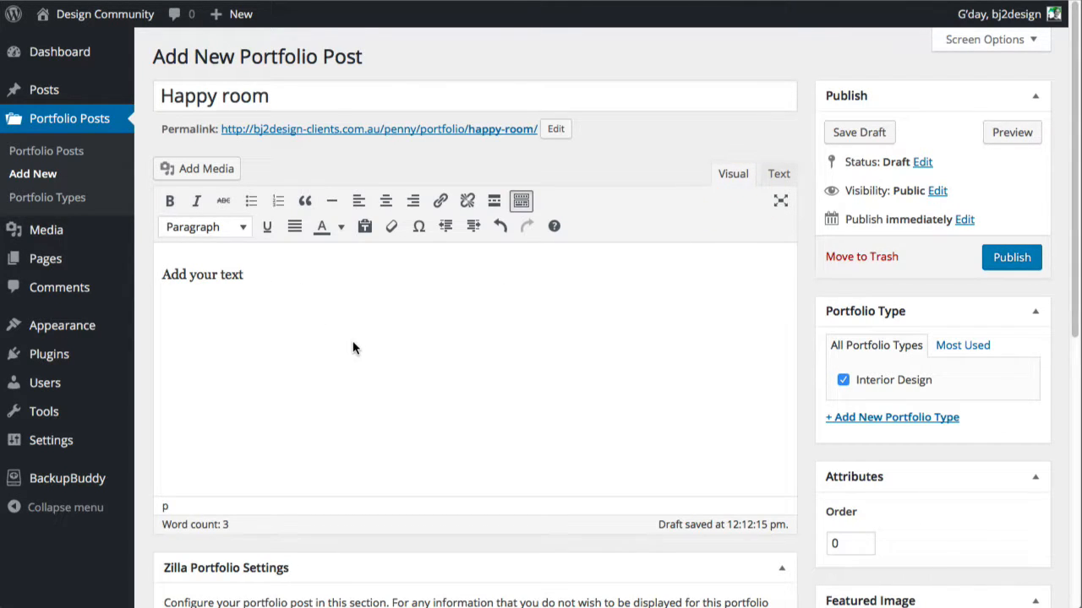
# Step: In Zilla Portfolio Settings, choose 2 Columns layout and tick Feature Portfolio and Display Gallery
pyautogui.scroll(-3)
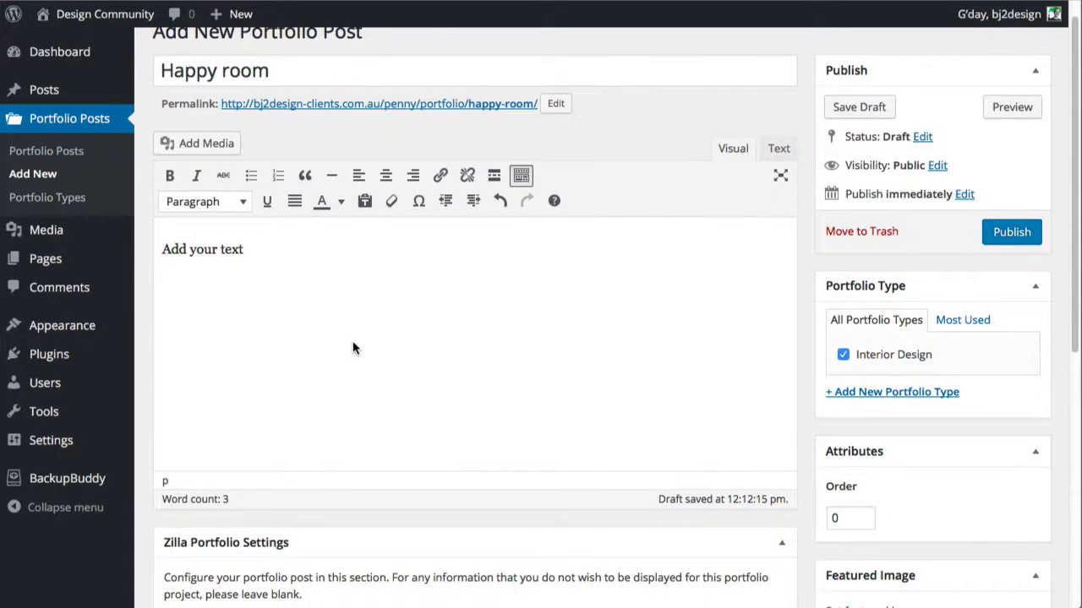
pyautogui.scroll(-3)
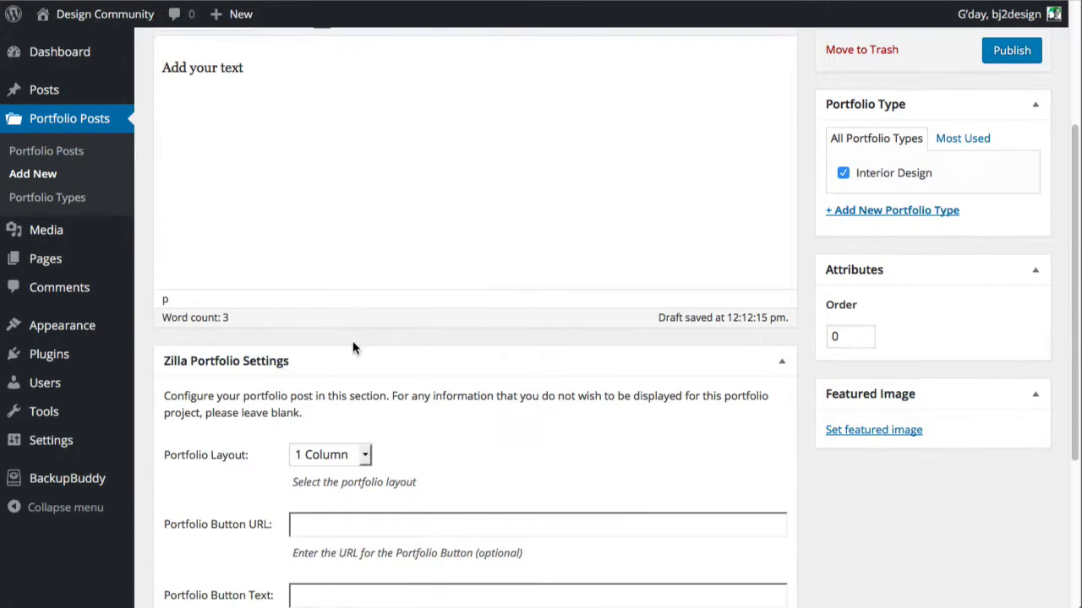
pyautogui.scroll(-3)
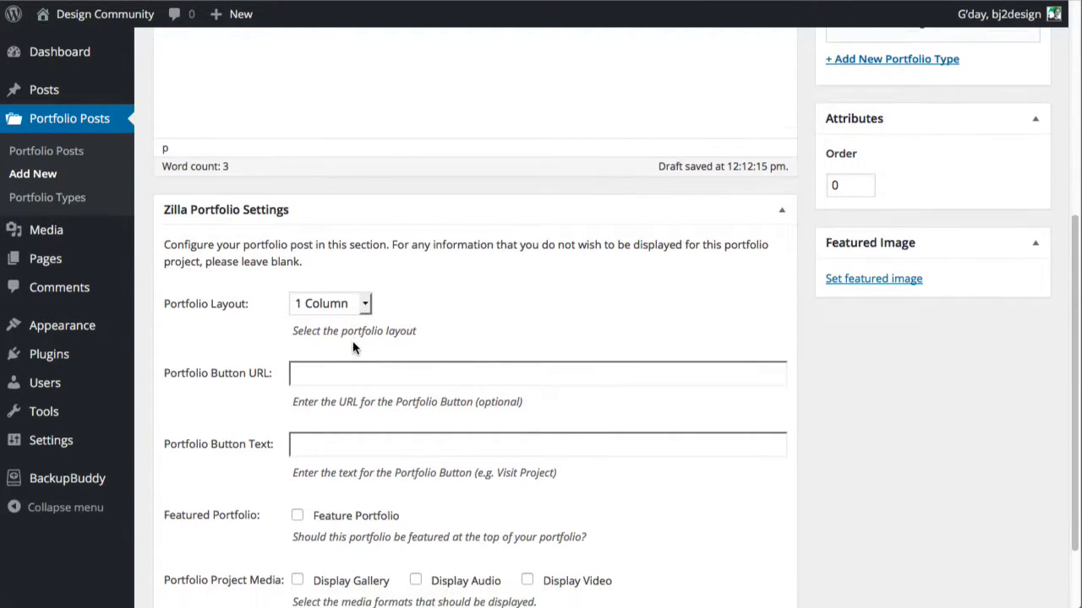
pyautogui.scroll(-3)
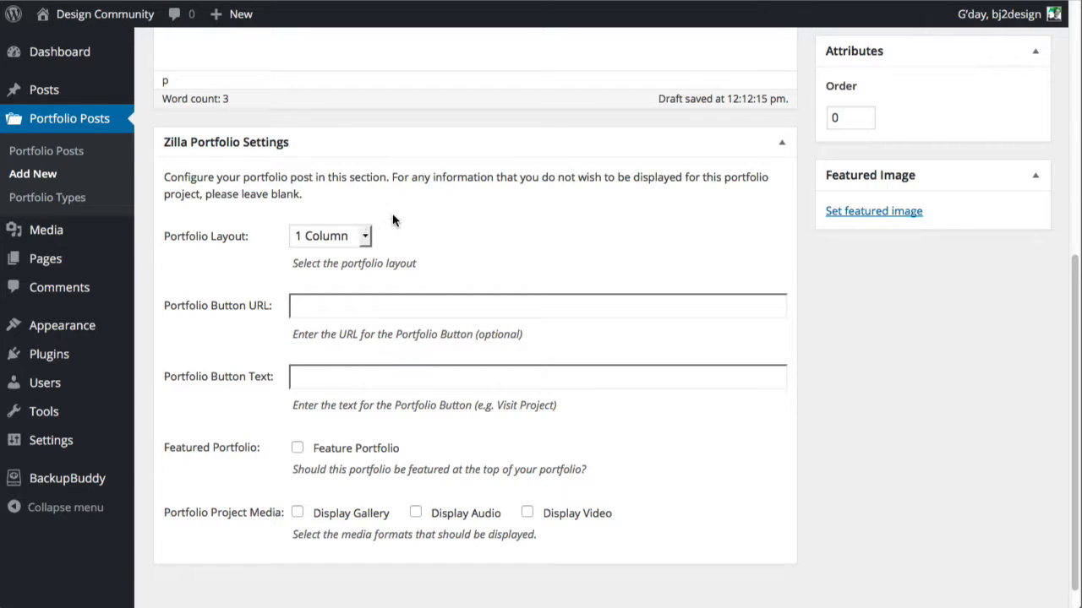
pyautogui.moveTo(383, 242)
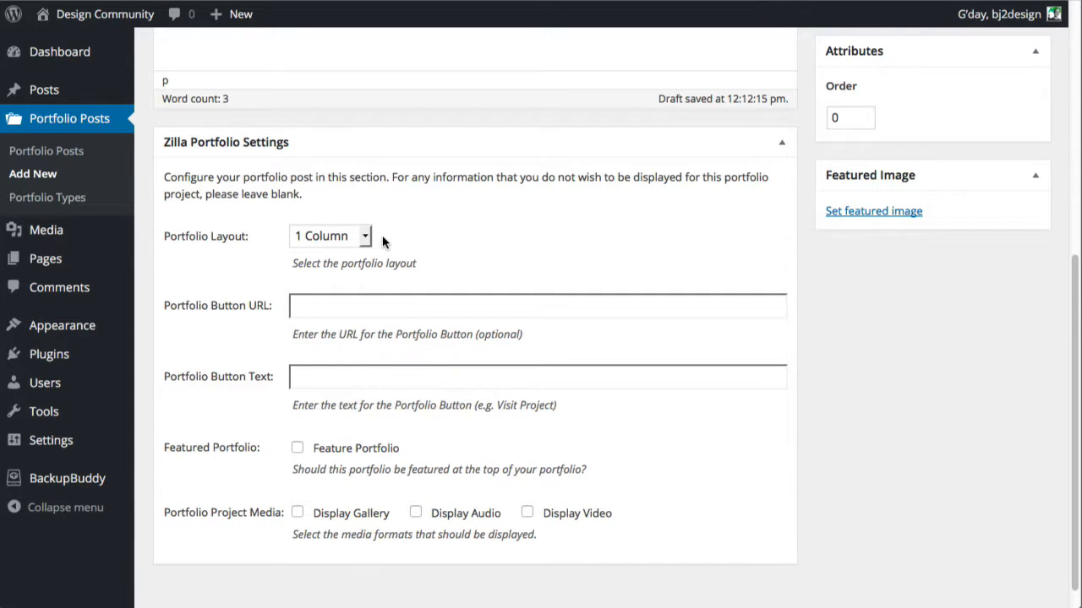
pyautogui.click(329, 236)
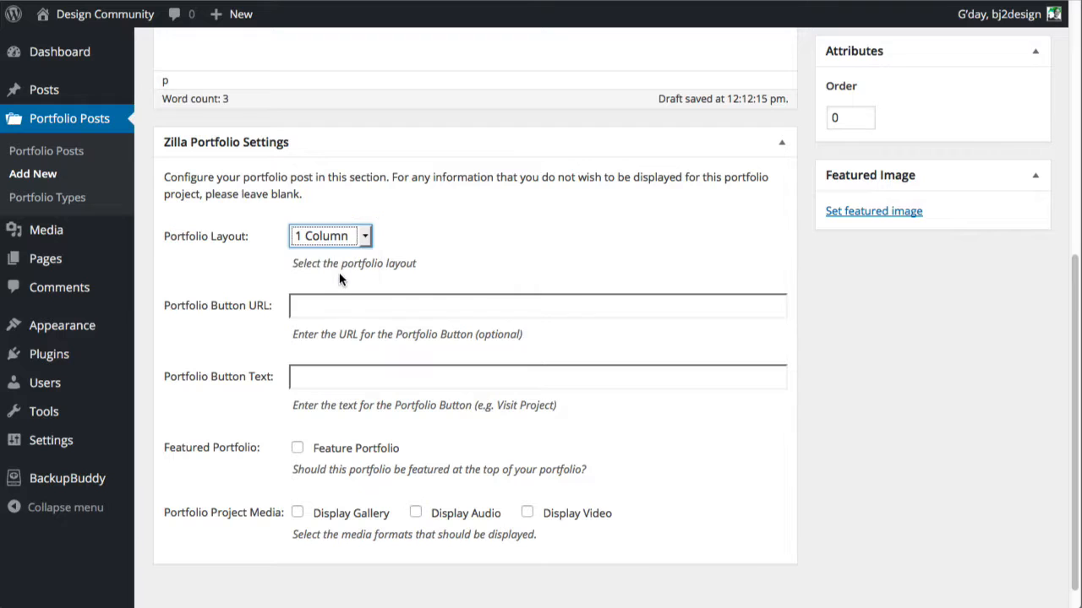
pyautogui.click(330, 235)
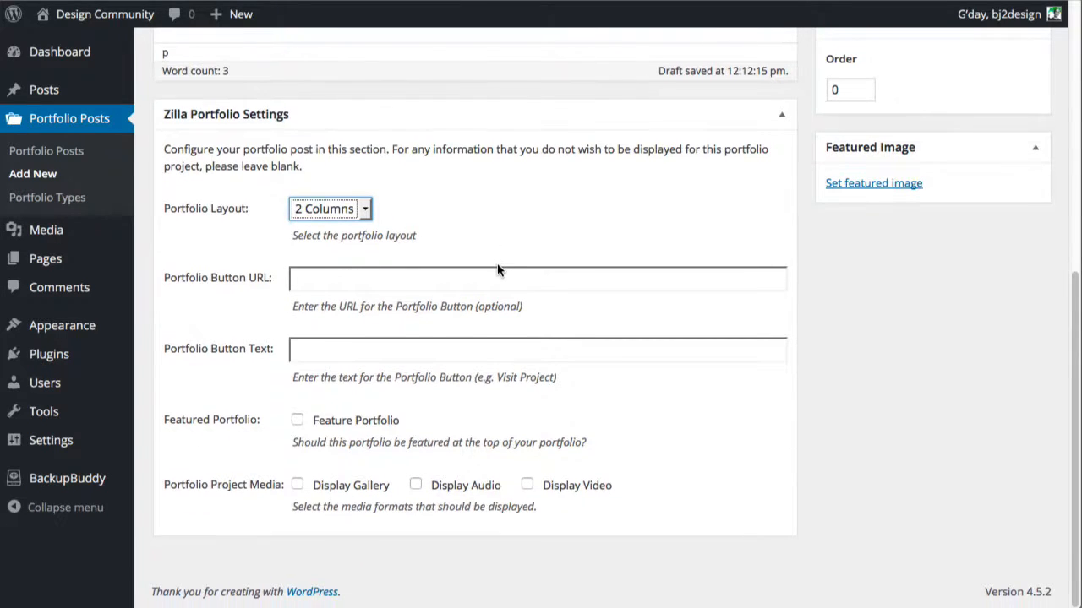
pyautogui.moveTo(228, 440)
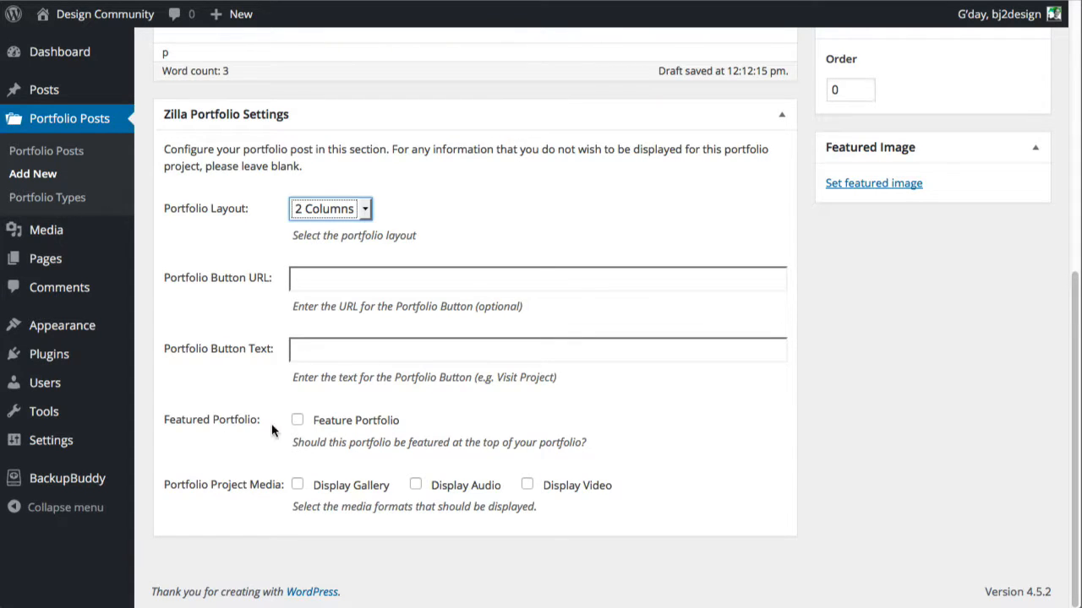
pyautogui.moveTo(297, 426)
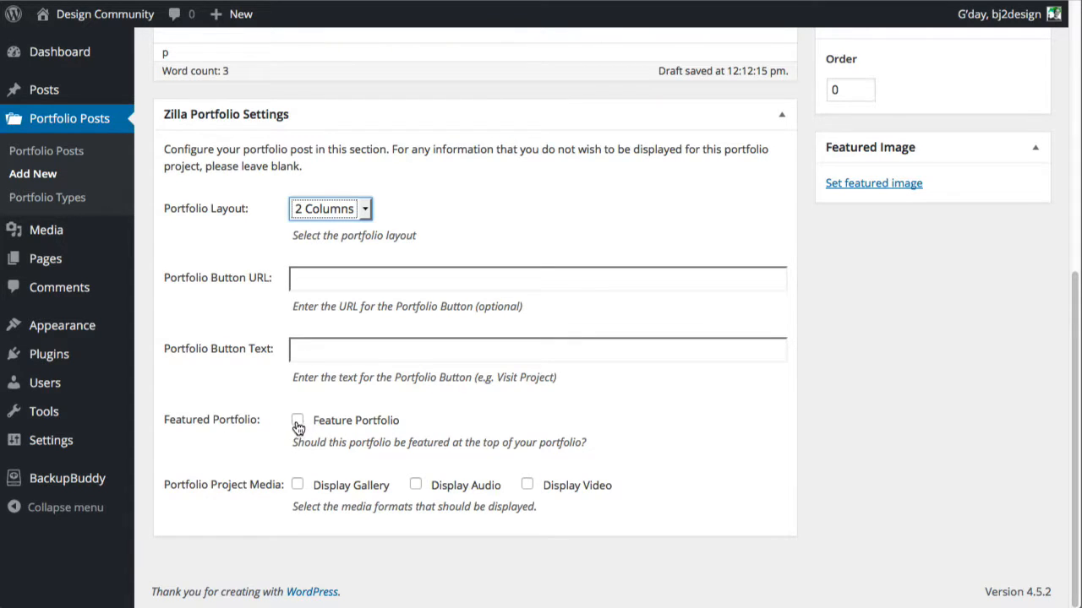
pyautogui.click(297, 421)
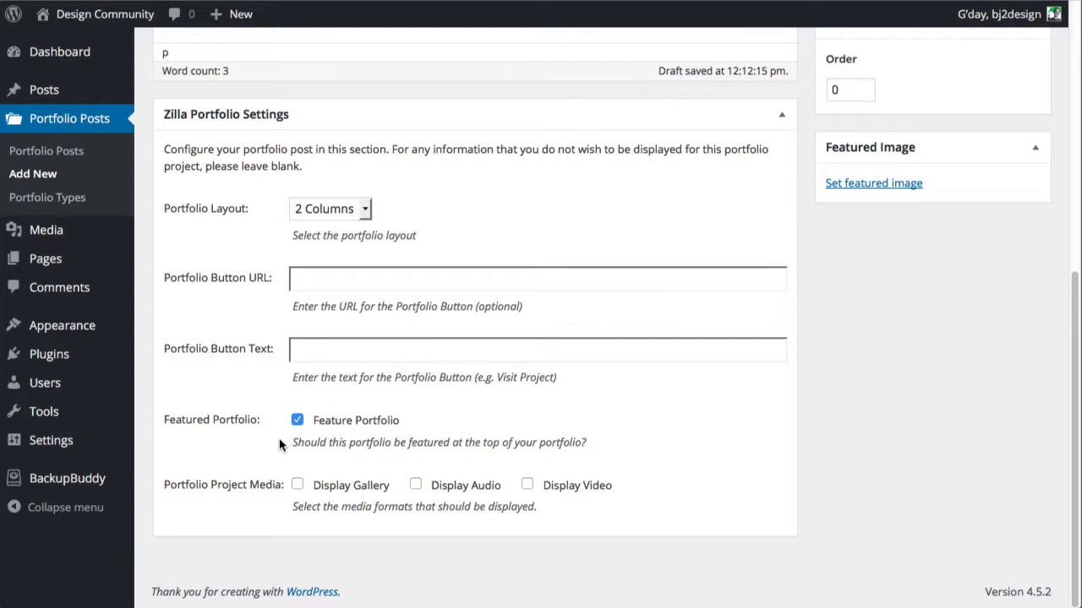
pyautogui.moveTo(490, 403)
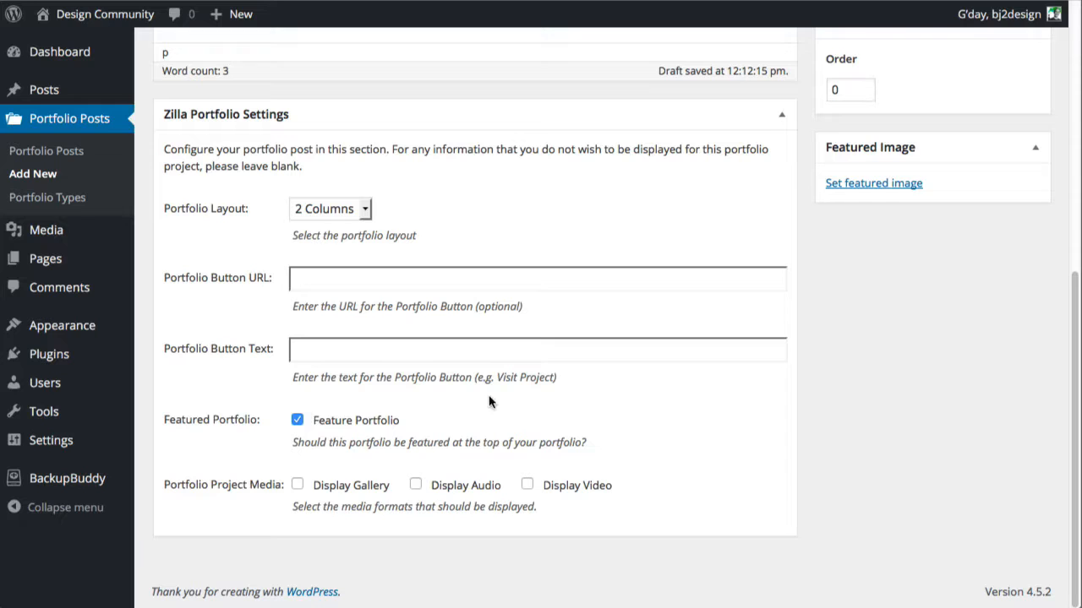
pyautogui.moveTo(406, 461)
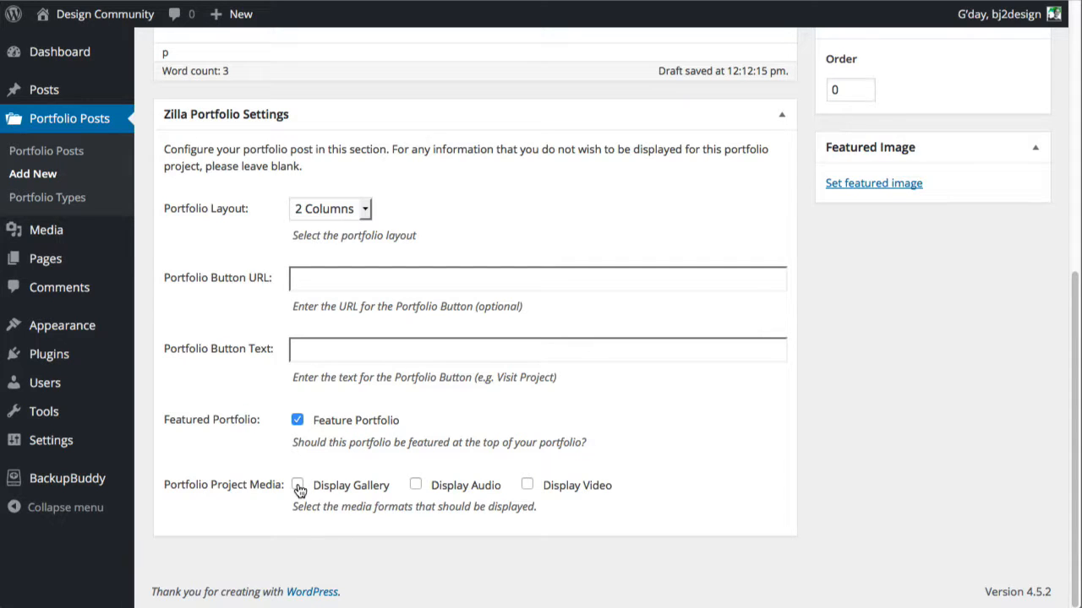
pyautogui.click(298, 485)
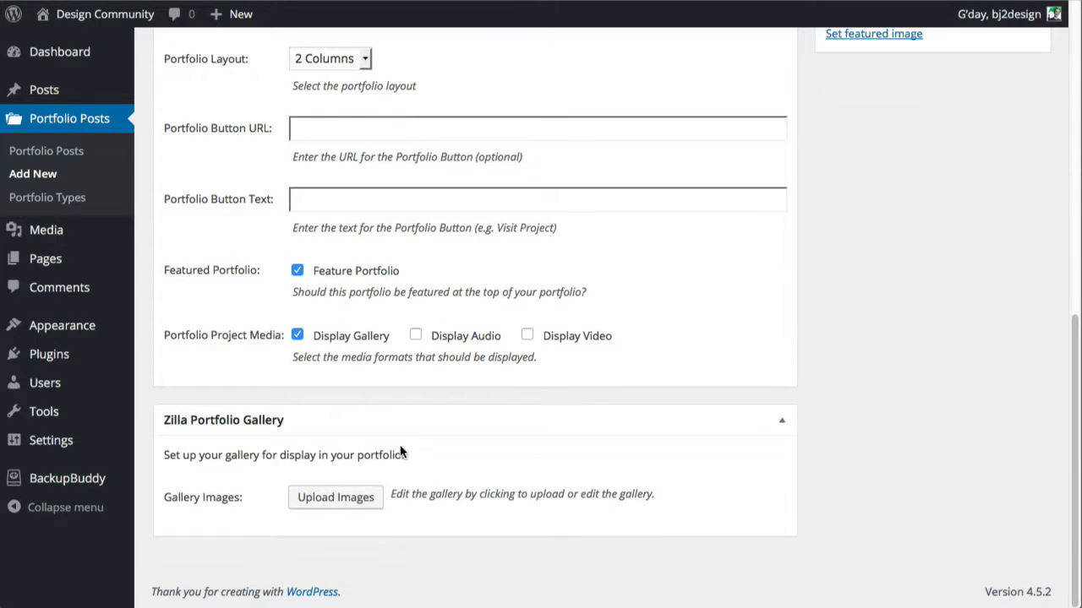
pyautogui.moveTo(336, 497)
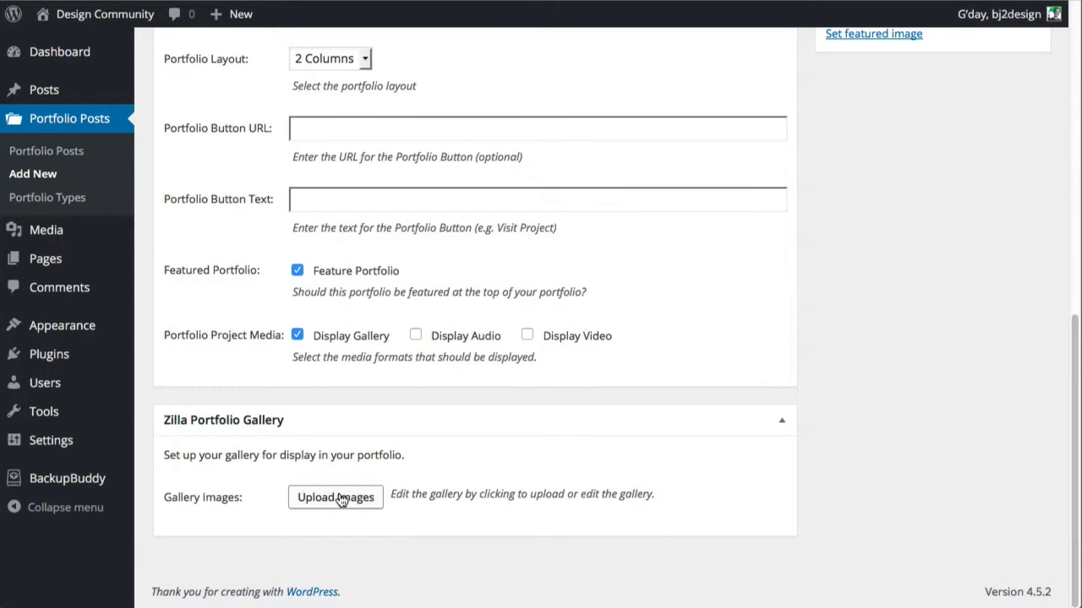
# Step: Open the gallery image uploader and show existing images in the Media Library tab
pyautogui.click(335, 497)
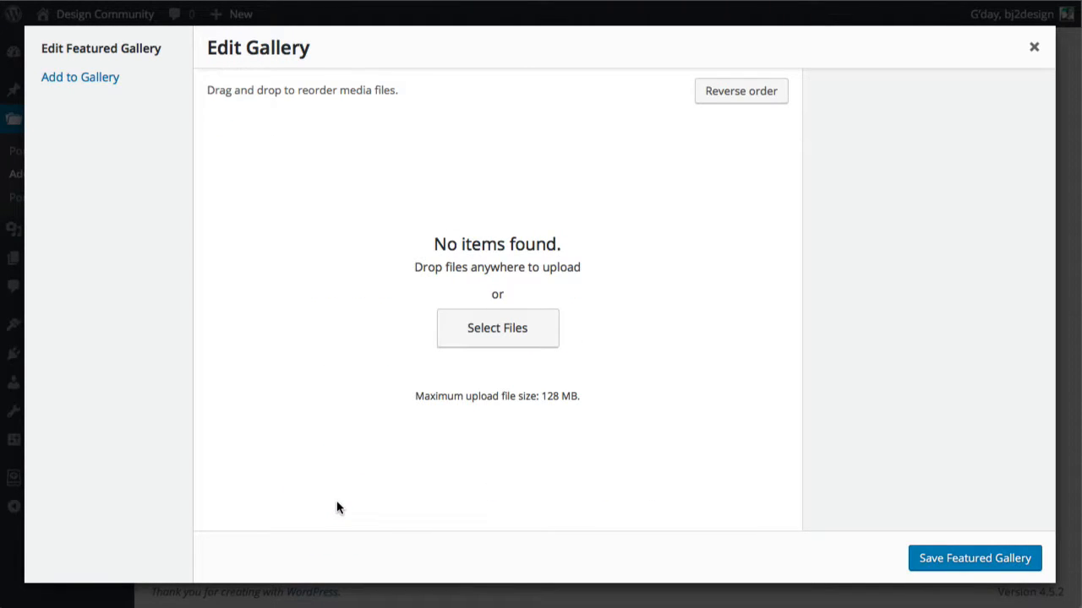
pyautogui.moveTo(342, 483)
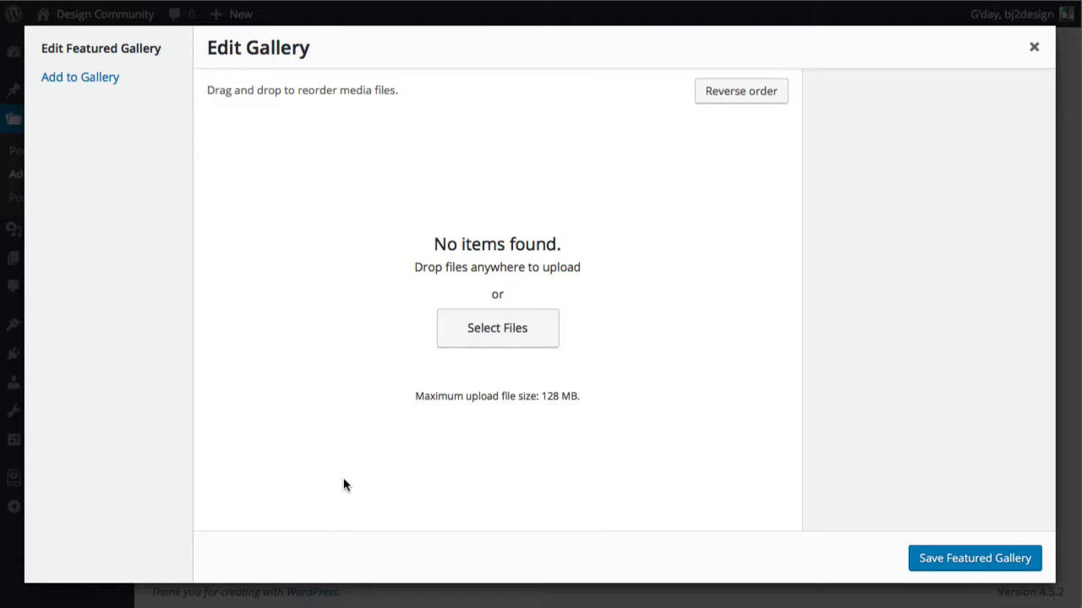
pyautogui.moveTo(125, 170)
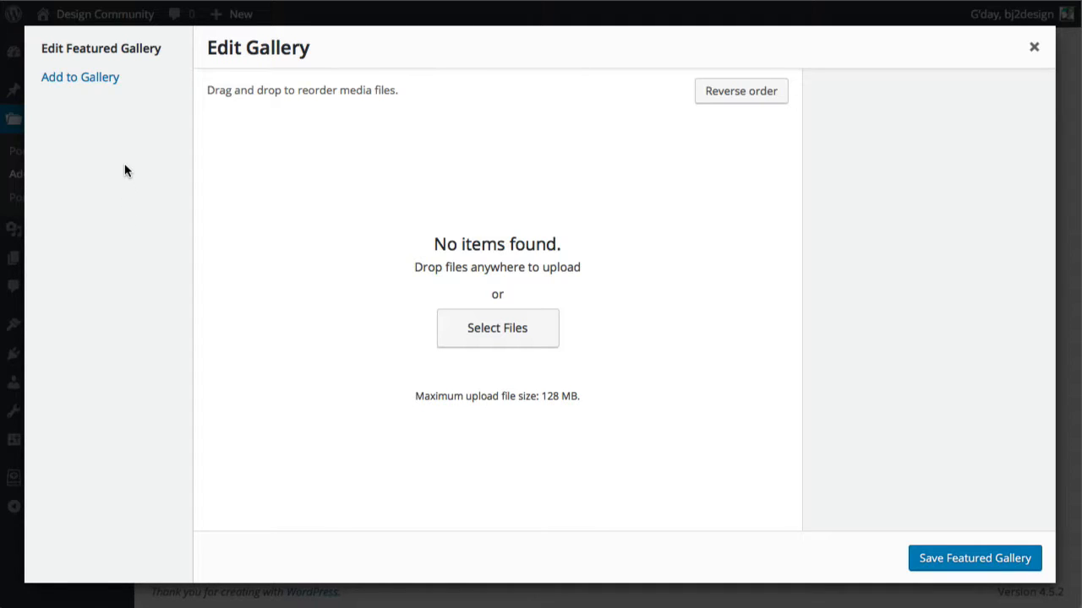
pyautogui.moveTo(114, 127)
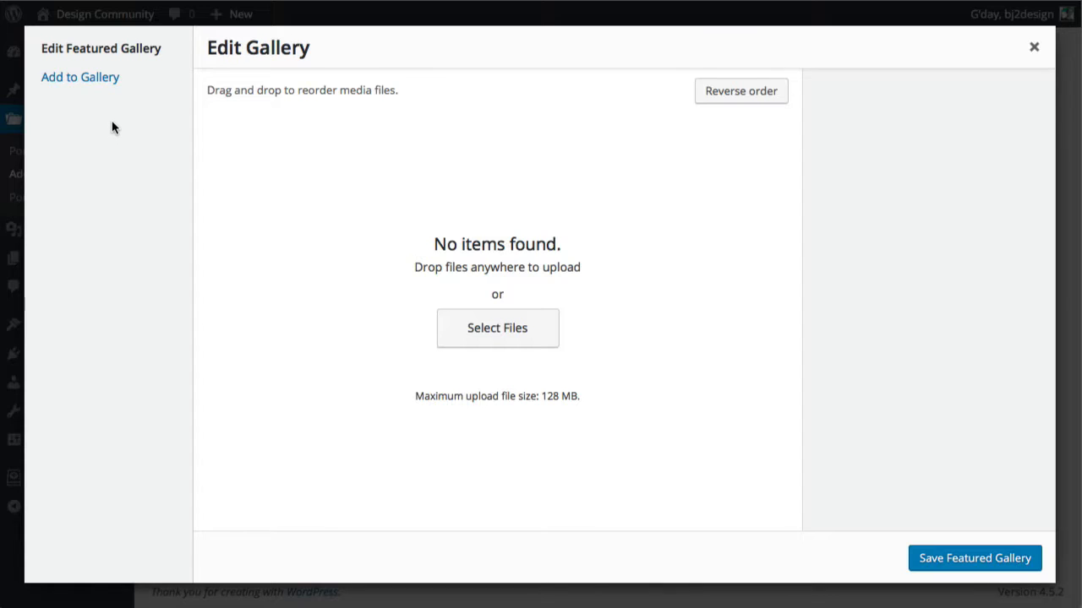
pyautogui.moveTo(120, 147)
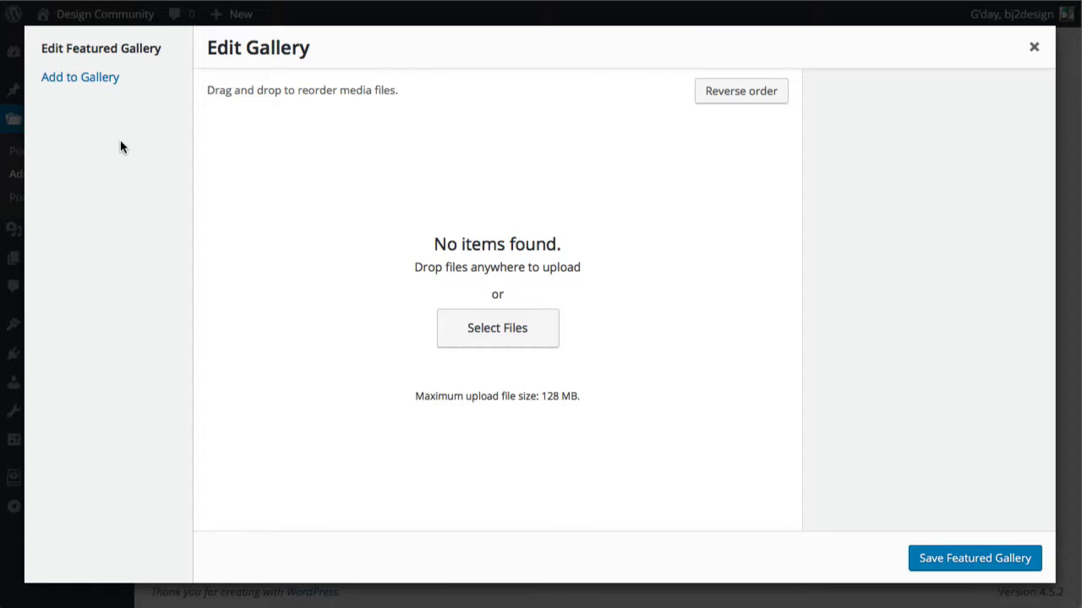
pyautogui.moveTo(371, 350)
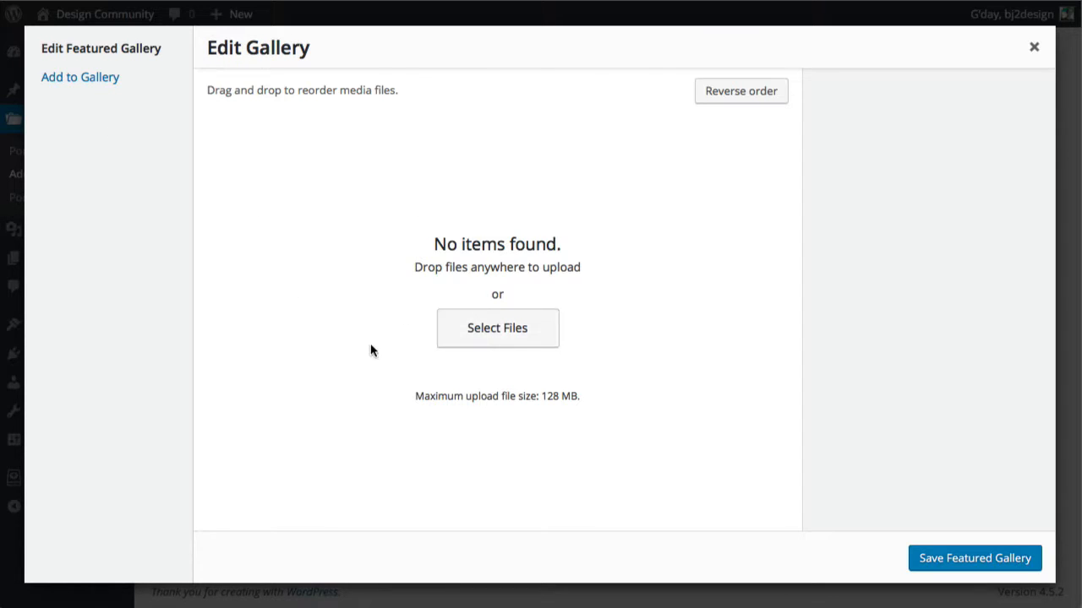
pyautogui.moveTo(460, 315)
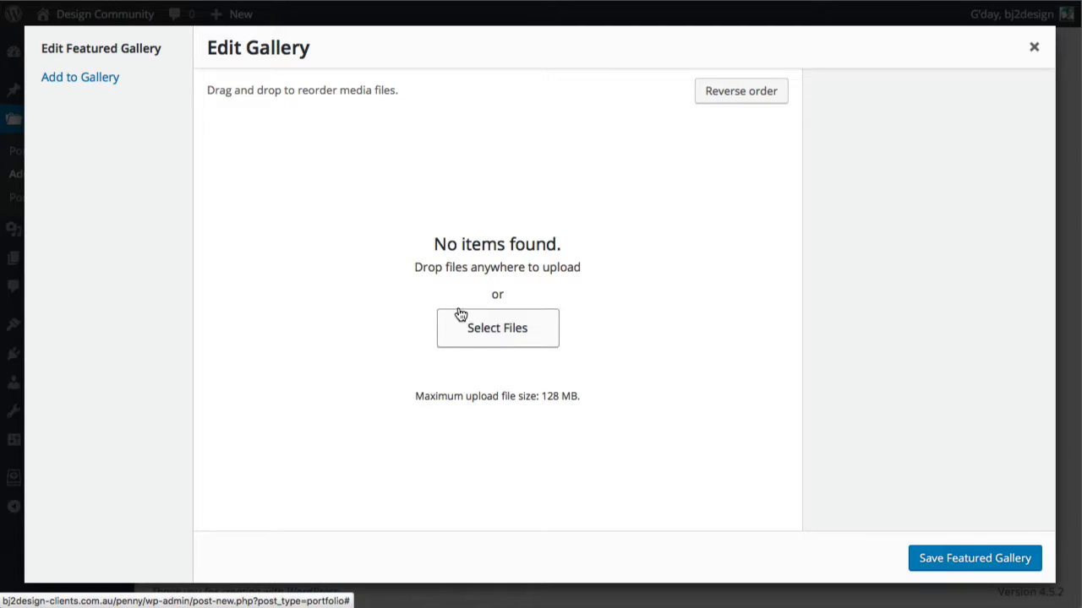
pyautogui.click(80, 77)
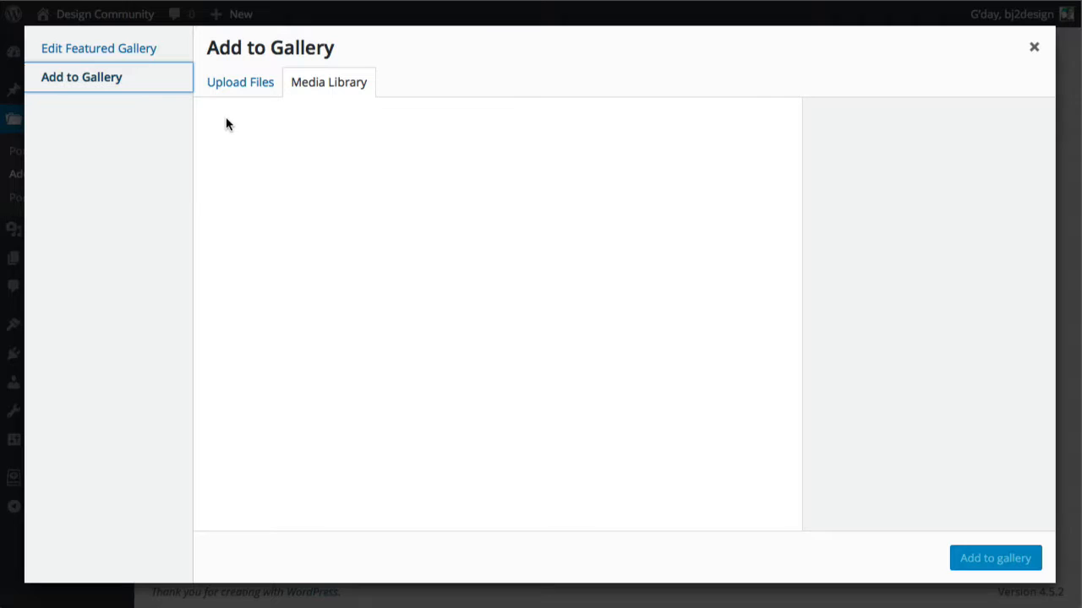
pyautogui.moveTo(241, 136)
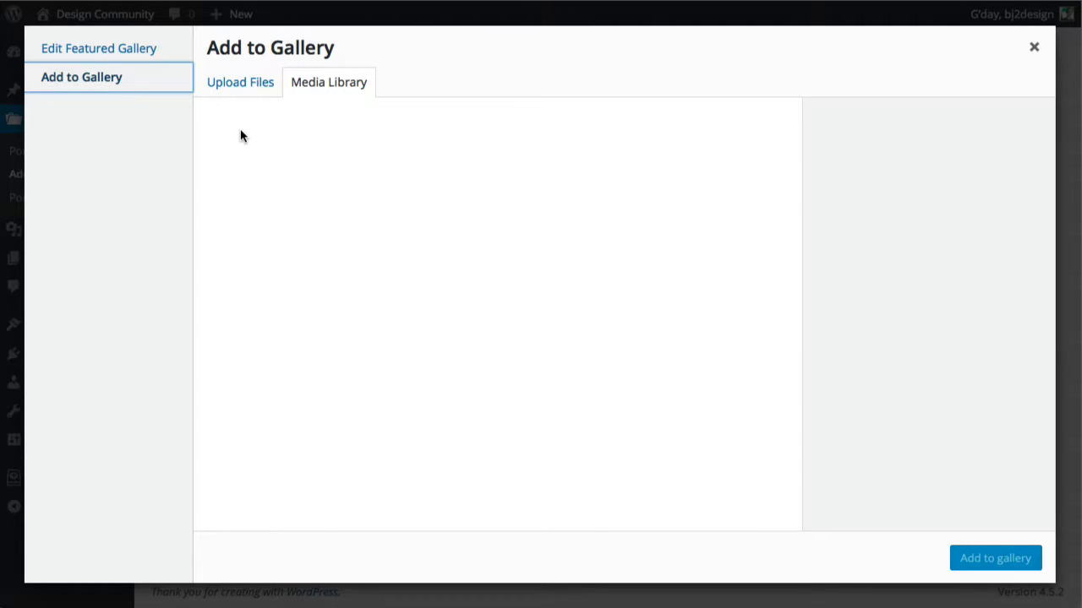
pyautogui.click(240, 82)
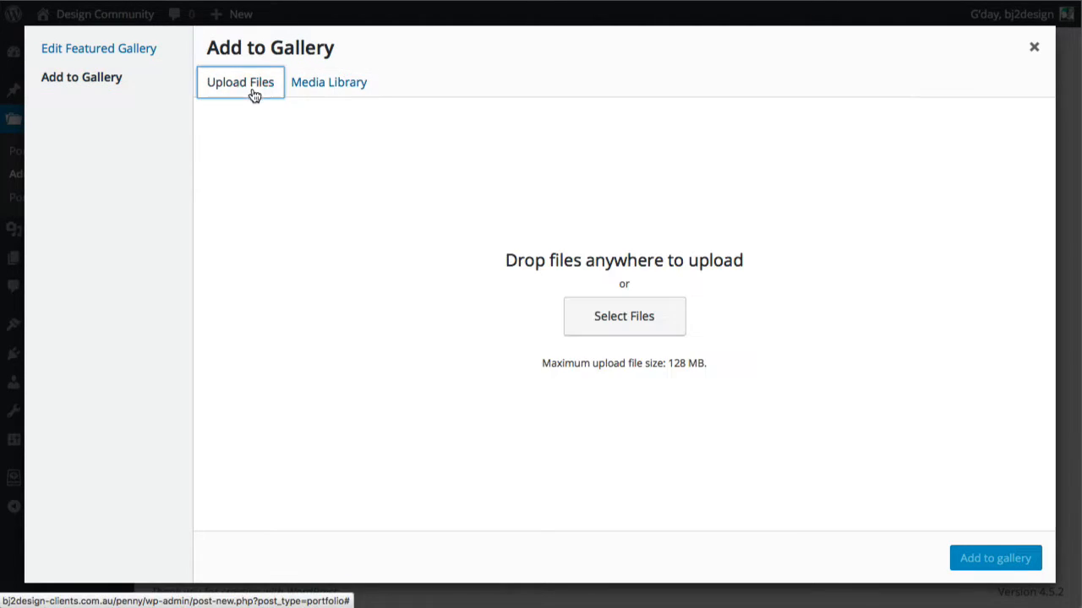
pyautogui.click(329, 82)
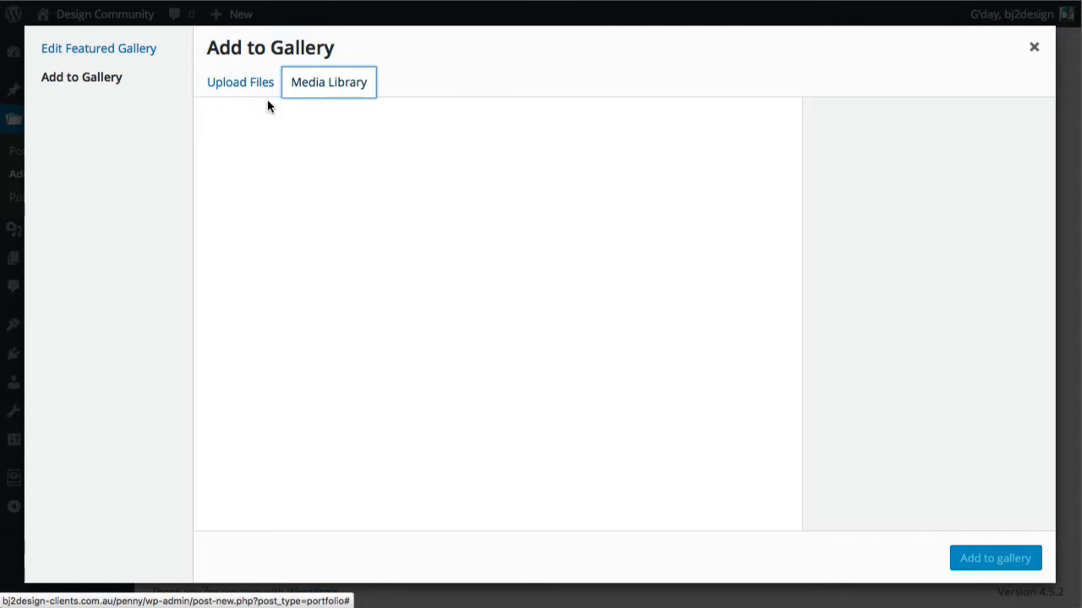
pyautogui.moveTo(143, 88)
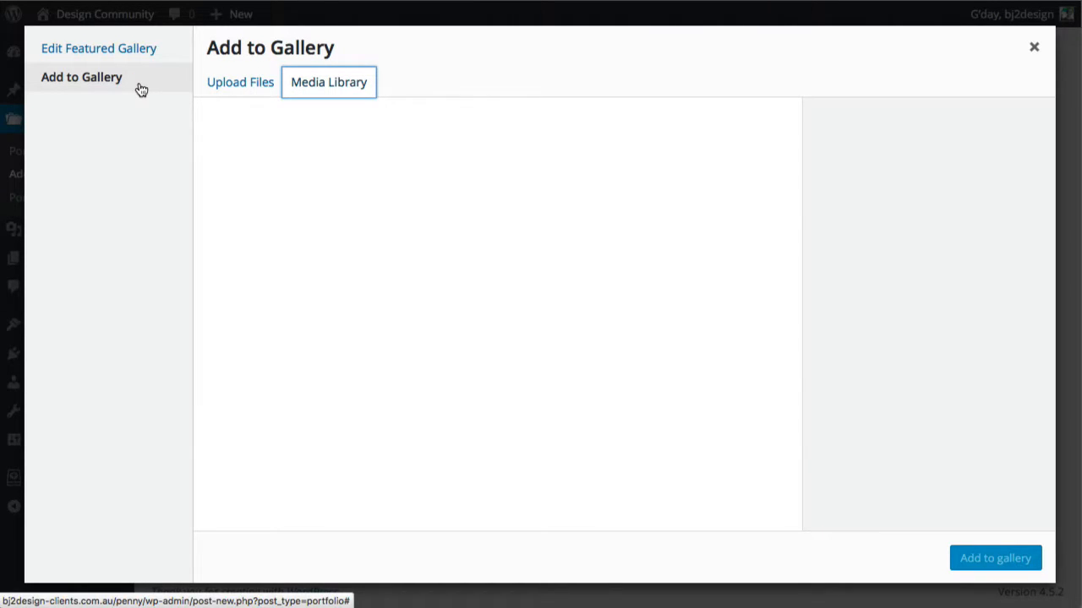
pyautogui.click(329, 82)
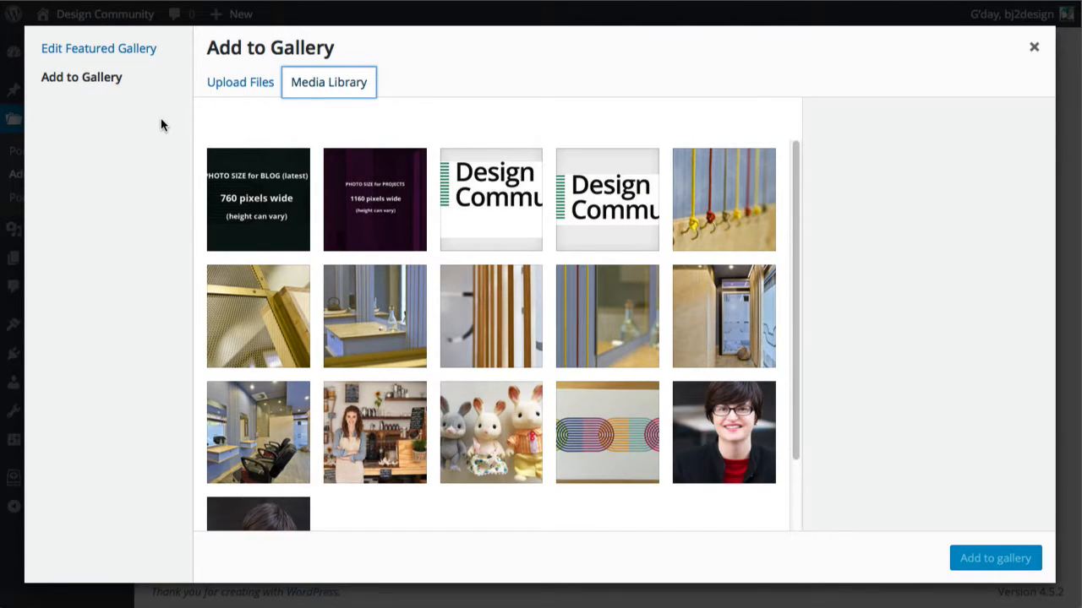
pyautogui.moveTo(128, 165)
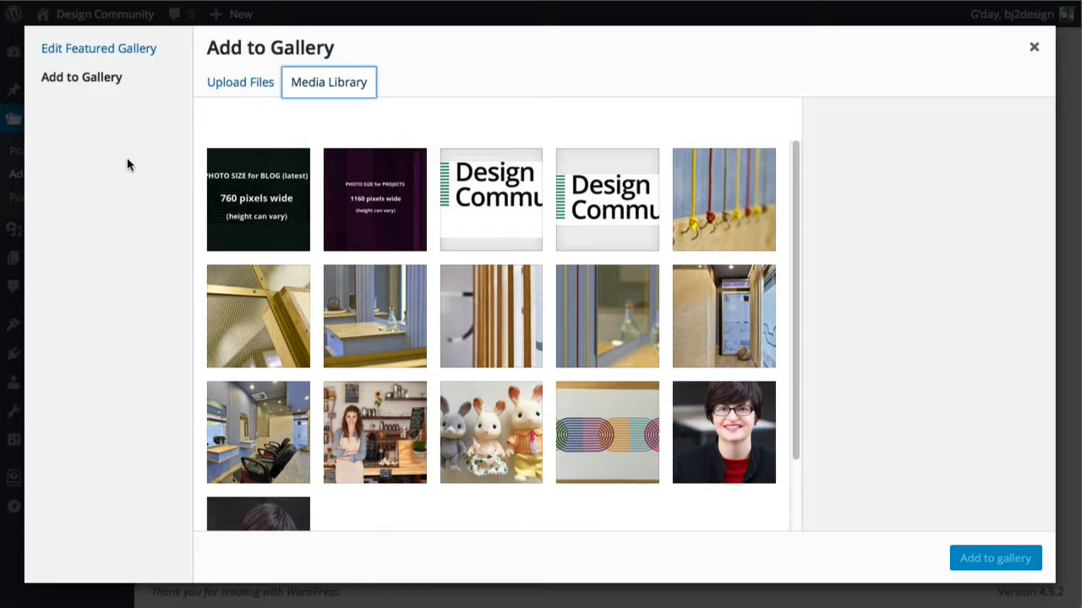
pyautogui.moveTo(74, 210)
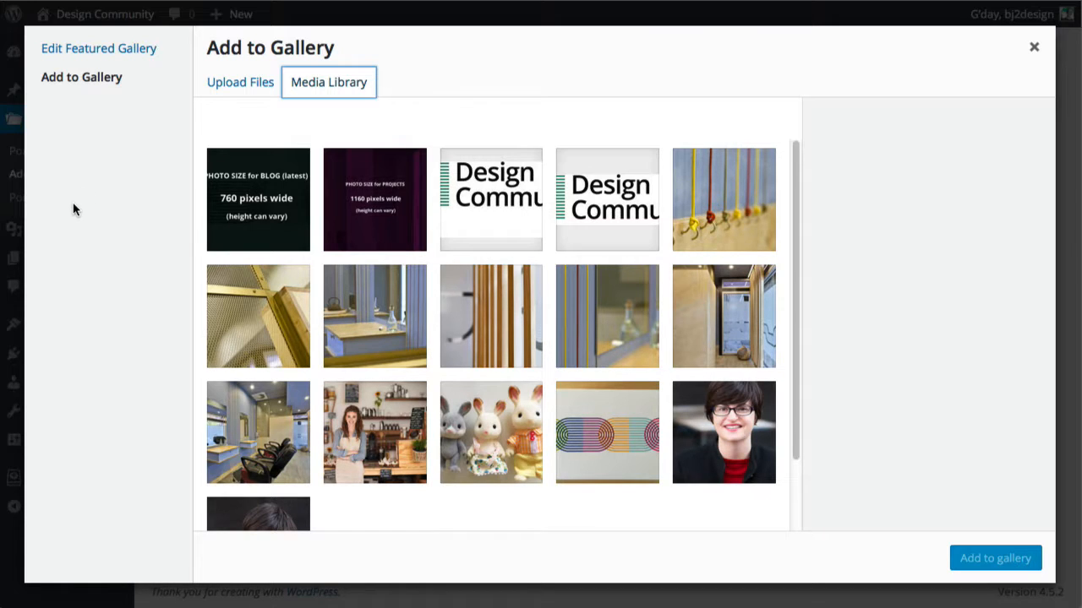
pyautogui.moveTo(79, 198)
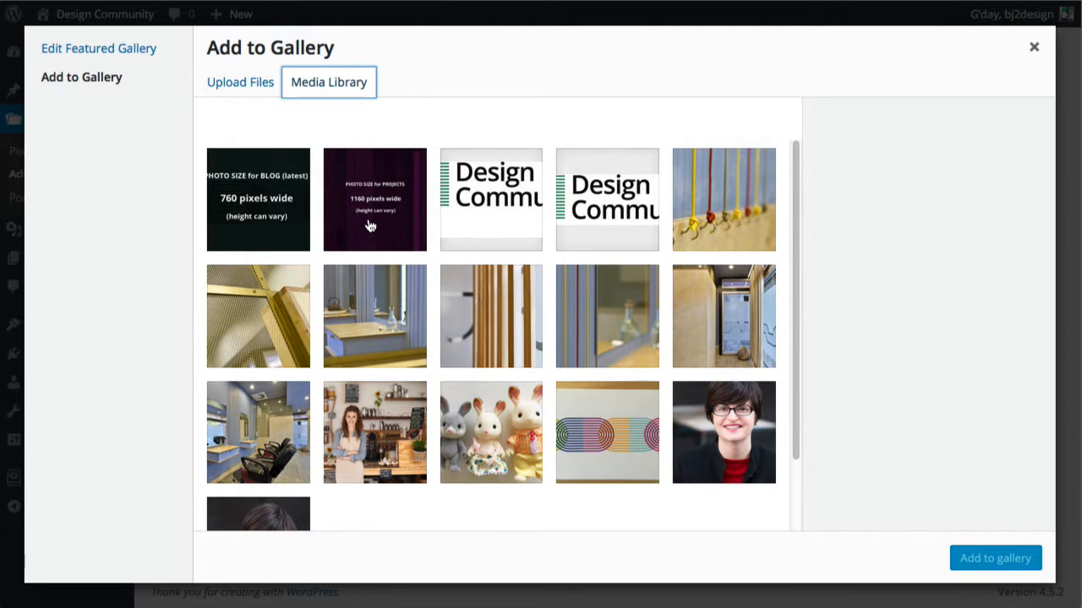
# Step: Select the project-size, yogis-7 and yogis-5 images in the media library
pyautogui.click(374, 199)
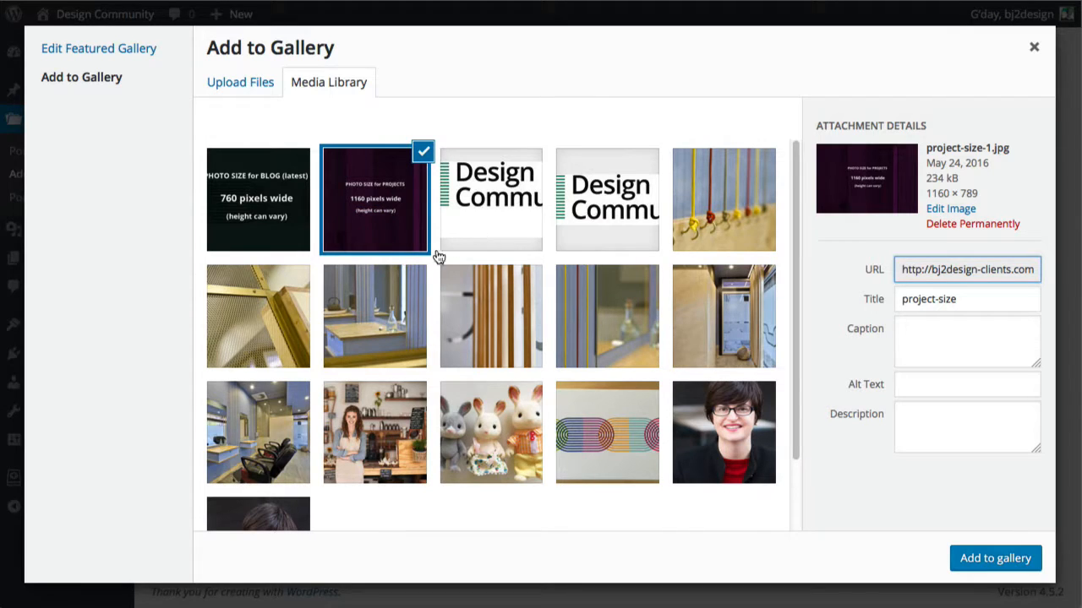
pyautogui.click(375, 316)
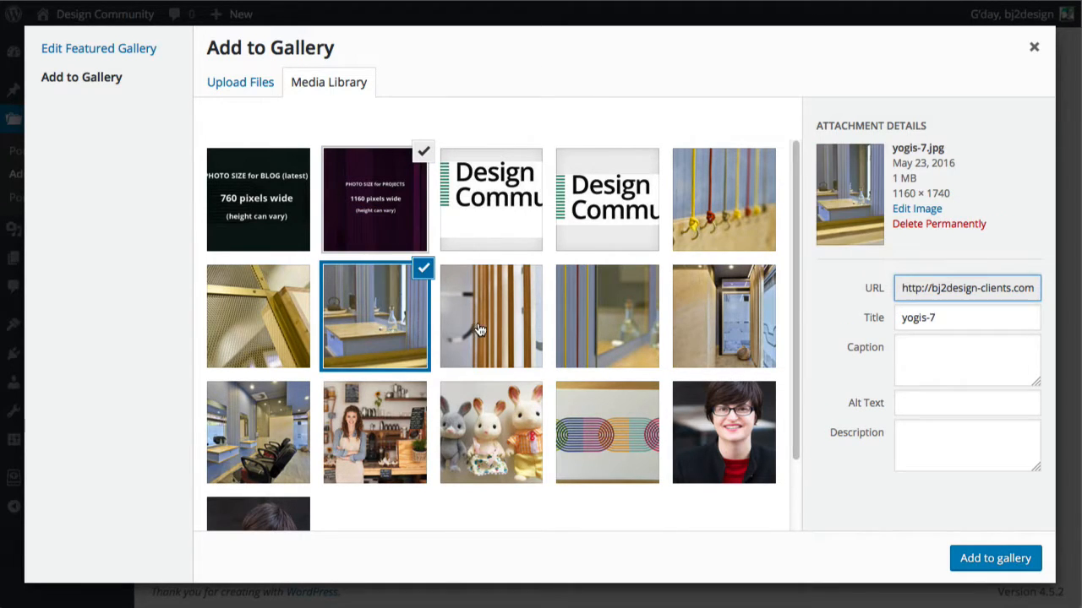
pyautogui.click(490, 316)
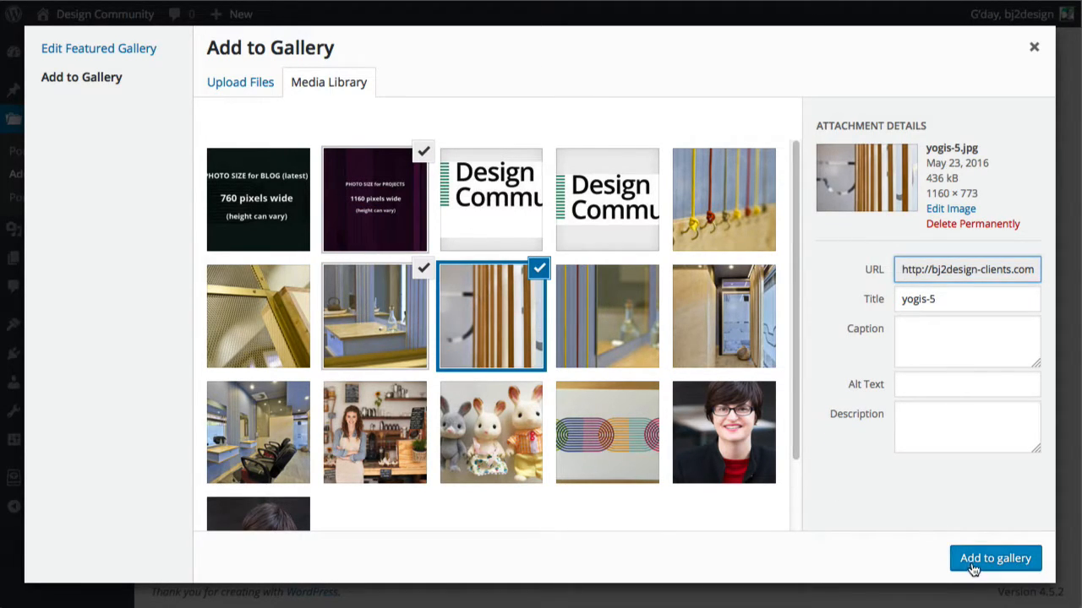
# Step: Add the three images, save the featured gallery, and publish the Happy room post
pyautogui.click(995, 558)
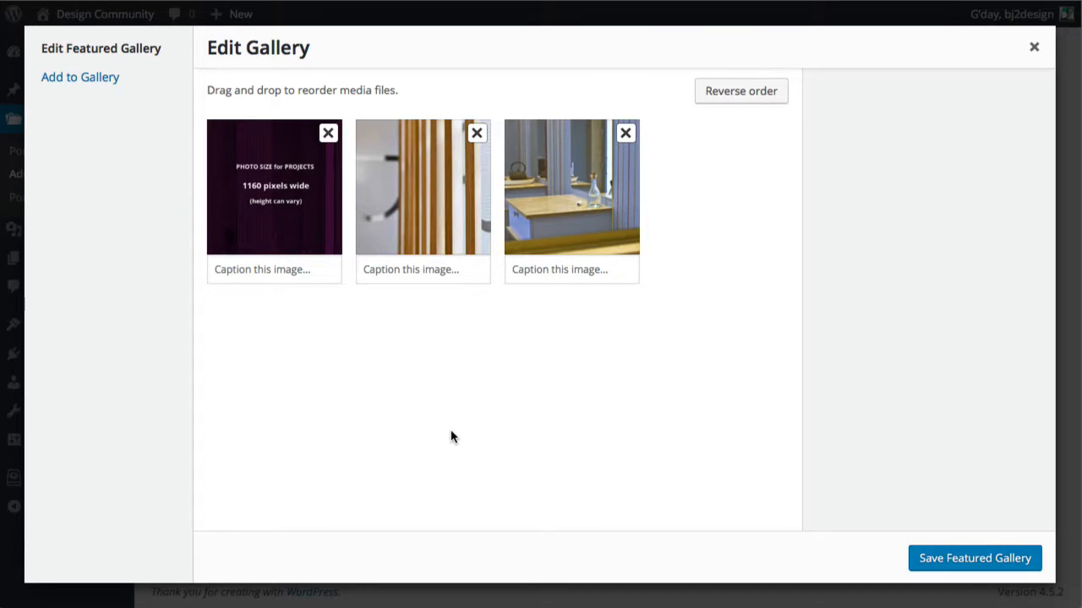
pyautogui.moveTo(976, 558)
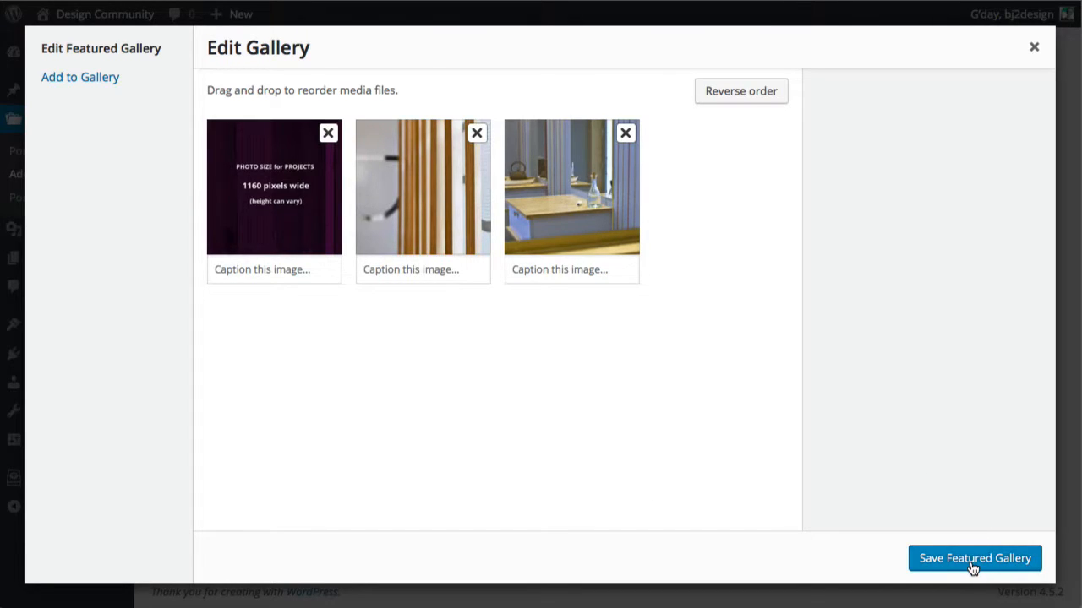
pyautogui.click(974, 558)
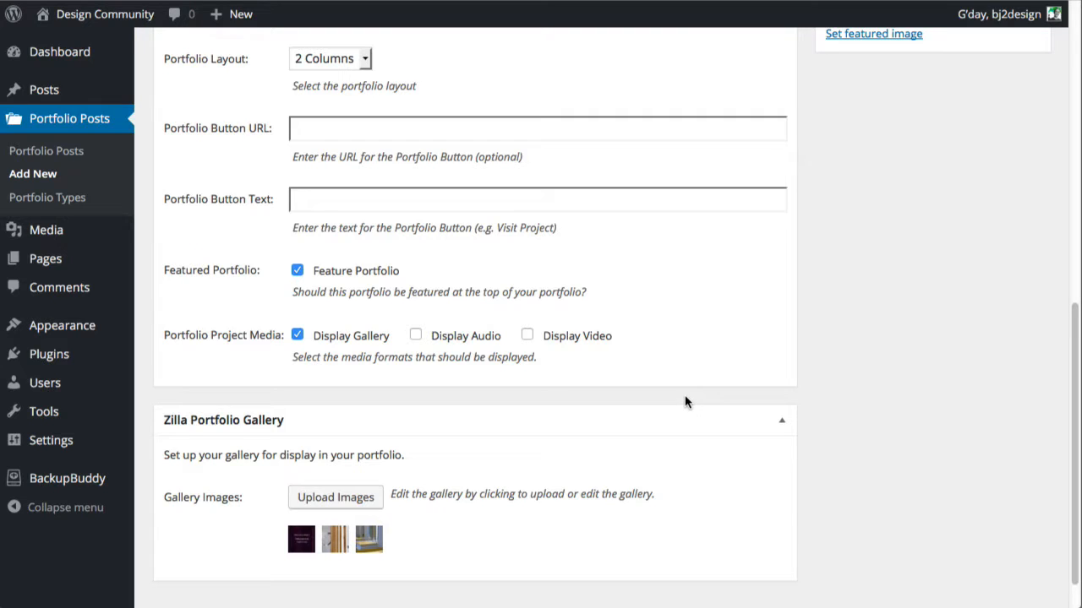
pyautogui.moveTo(1068, 434)
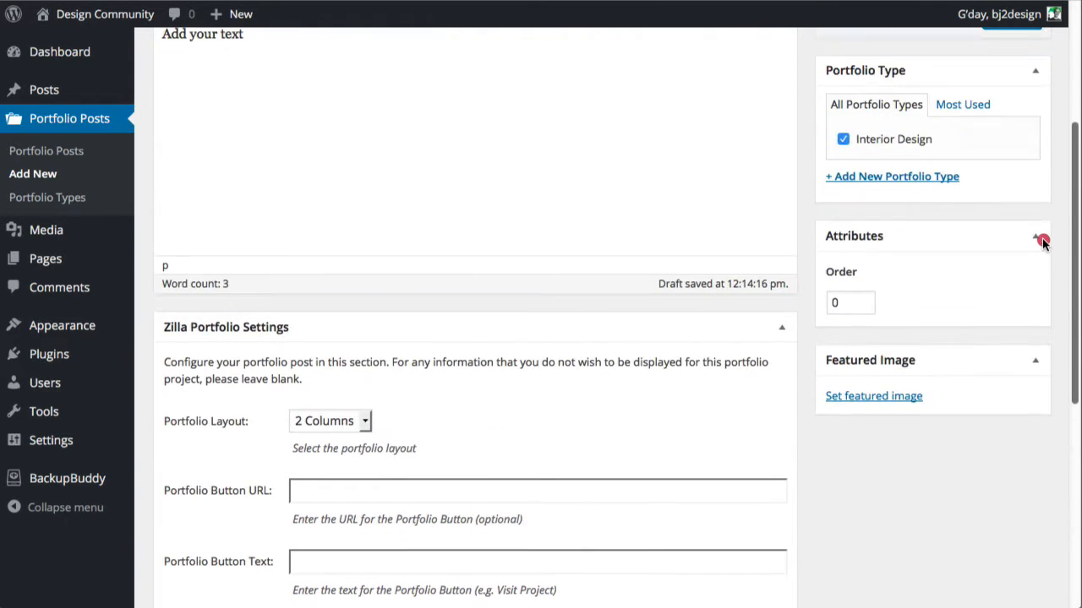
pyautogui.scroll(-3)
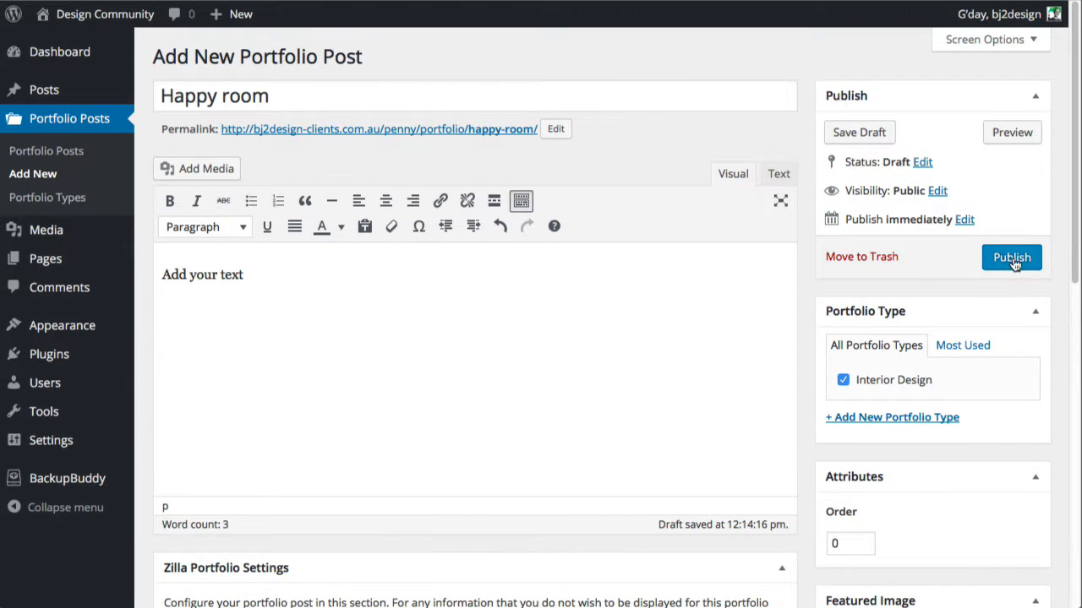
pyautogui.click(1011, 257)
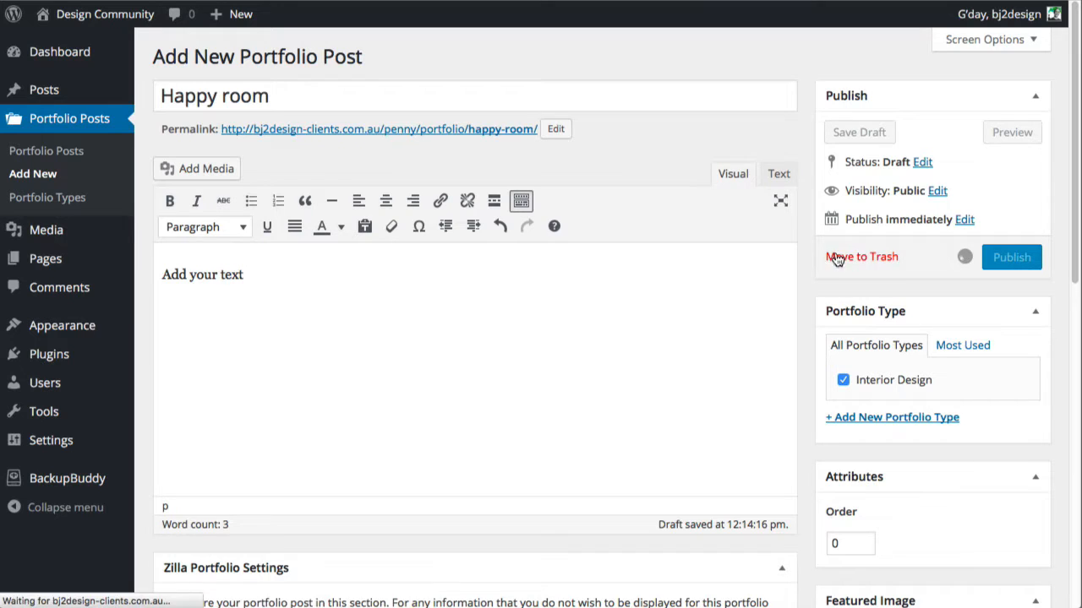
pyautogui.click(1011, 257)
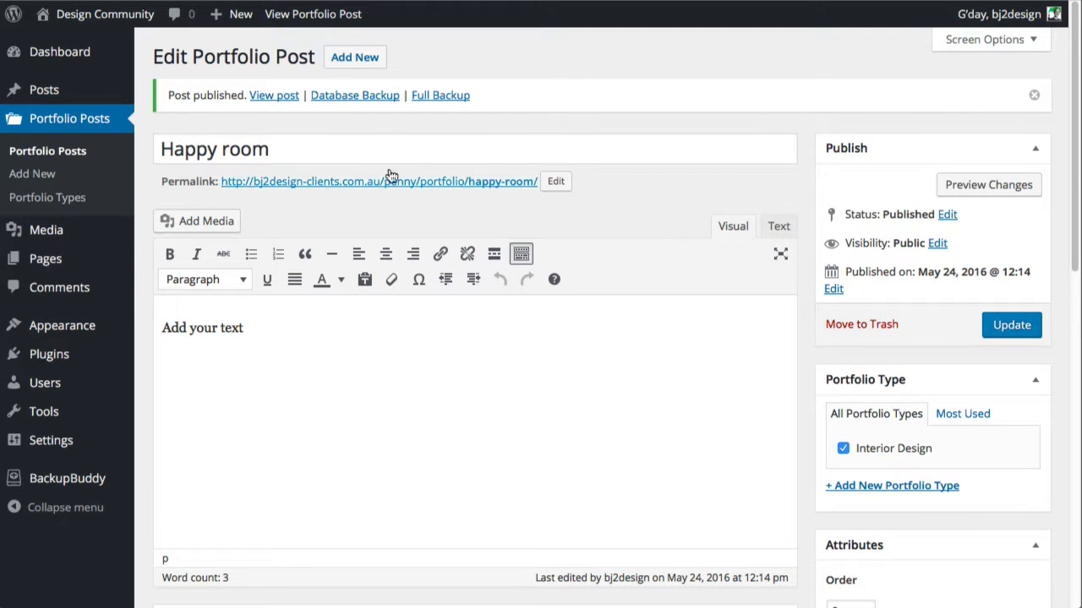
pyautogui.click(274, 95)
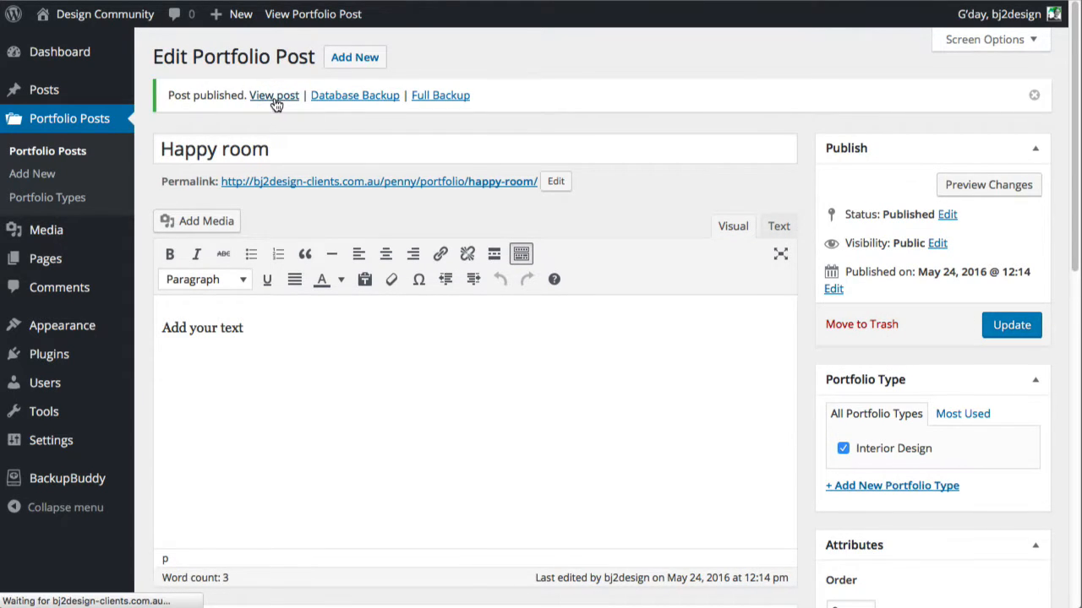
# Step: Open the published Happy room post and scroll through its gallery images
pyautogui.click(274, 94)
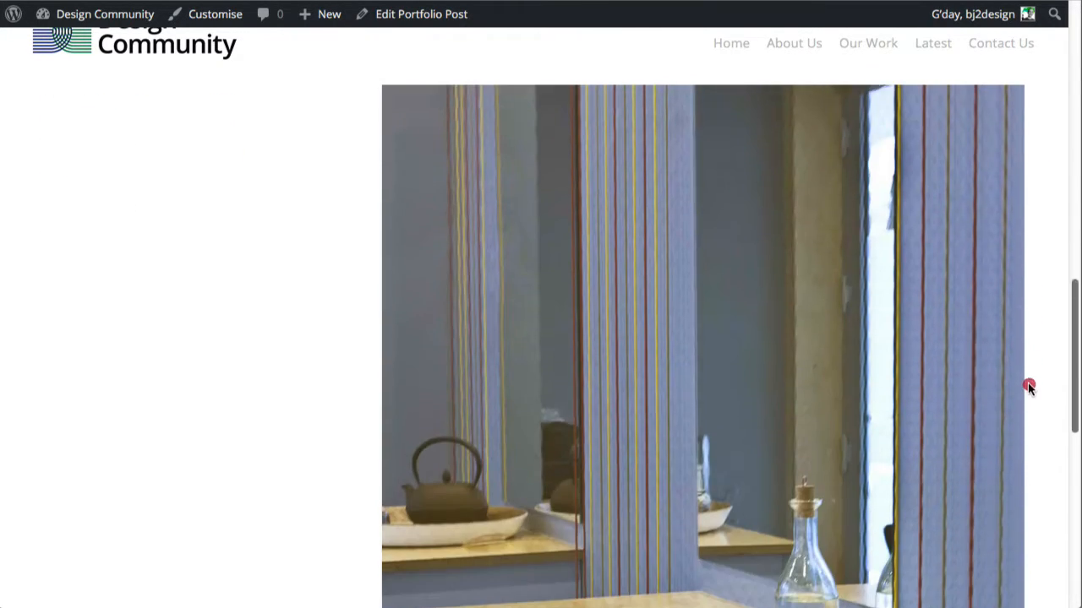
pyautogui.scroll(-3)
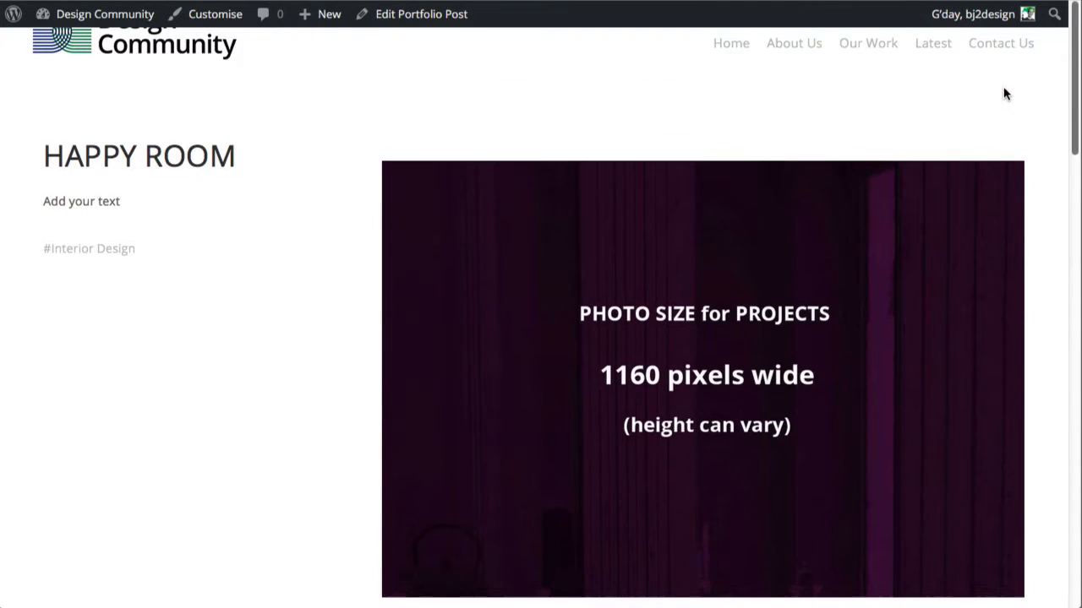
pyautogui.scroll(-3)
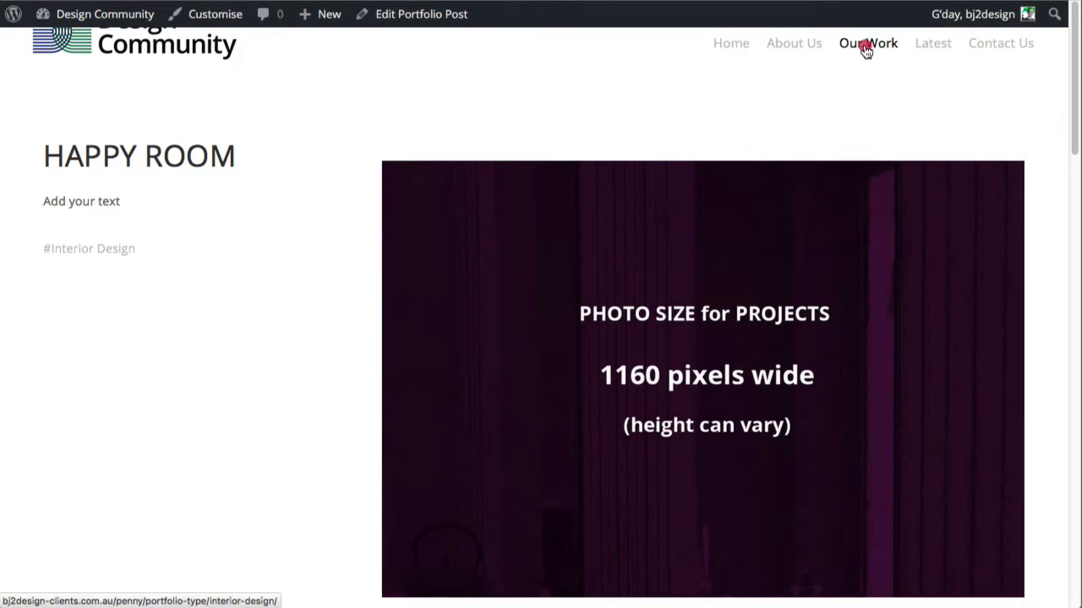
pyautogui.click(867, 43)
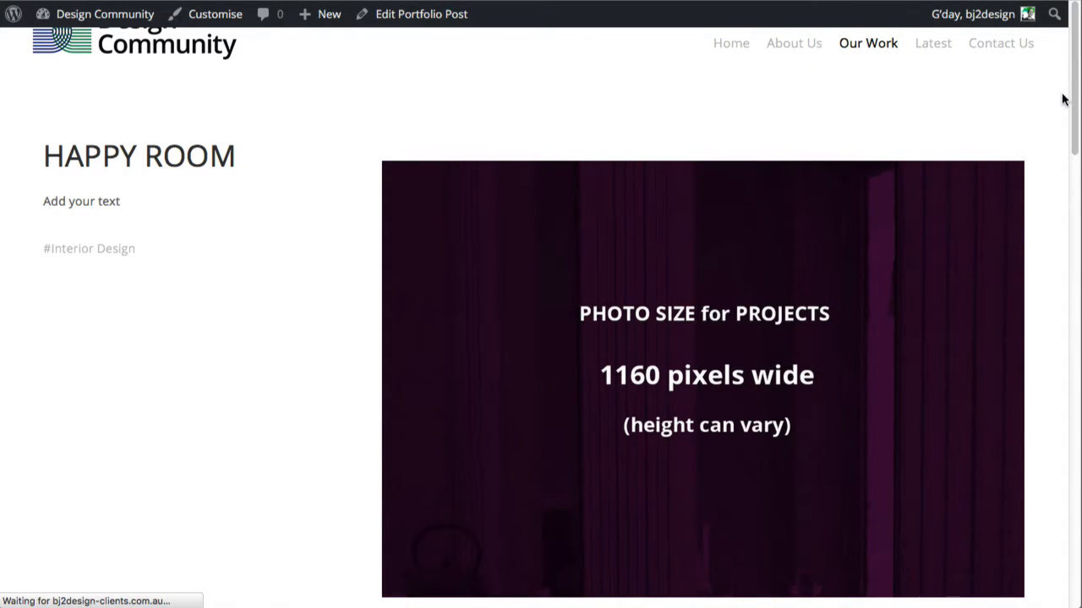
pyautogui.scroll(3)
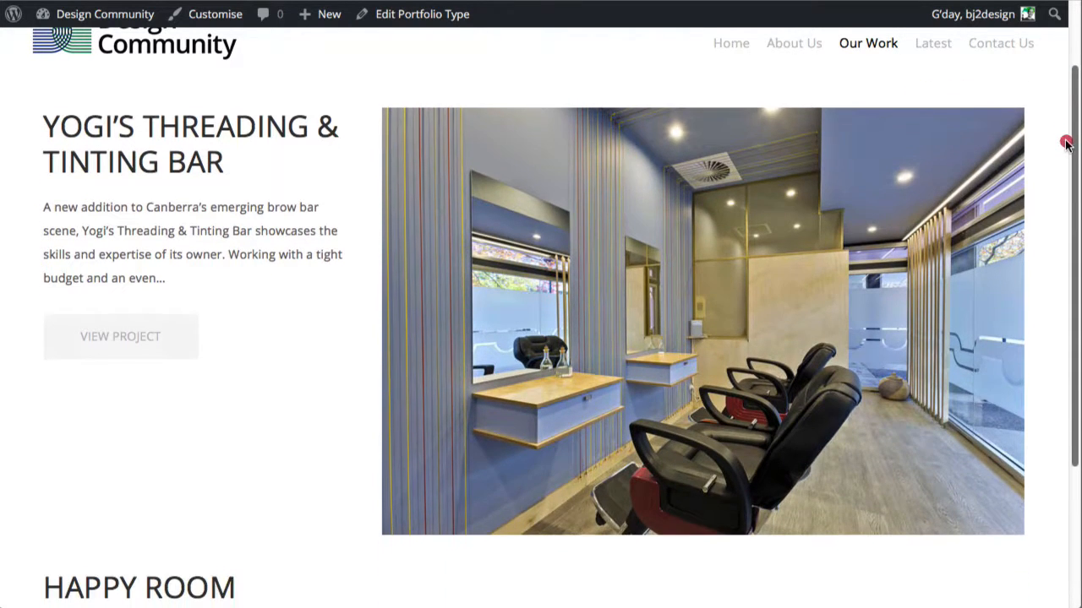
pyautogui.scroll(-3)
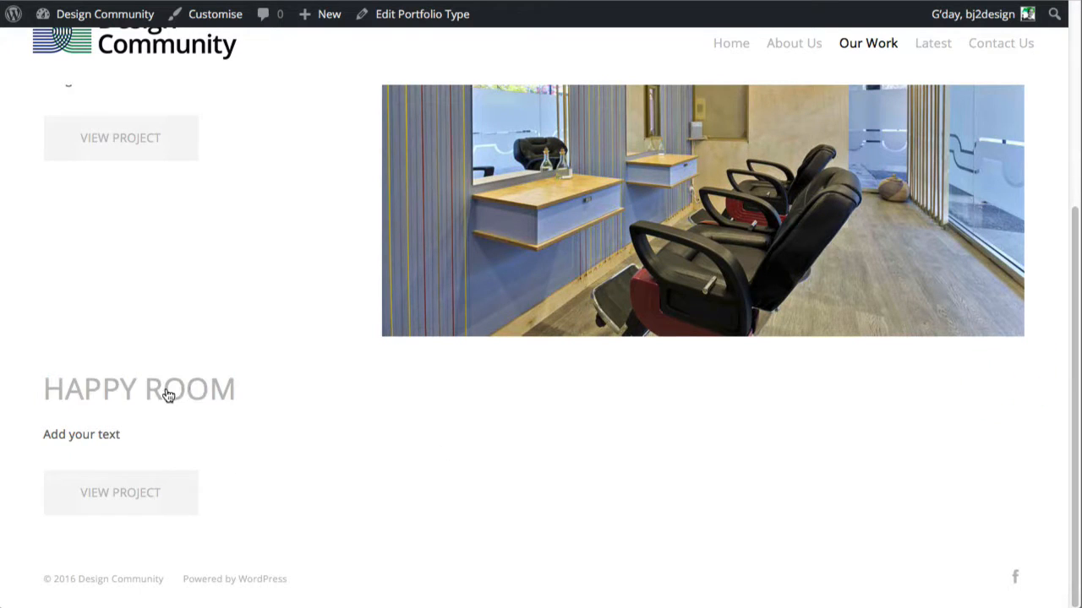
pyautogui.moveTo(894, 403)
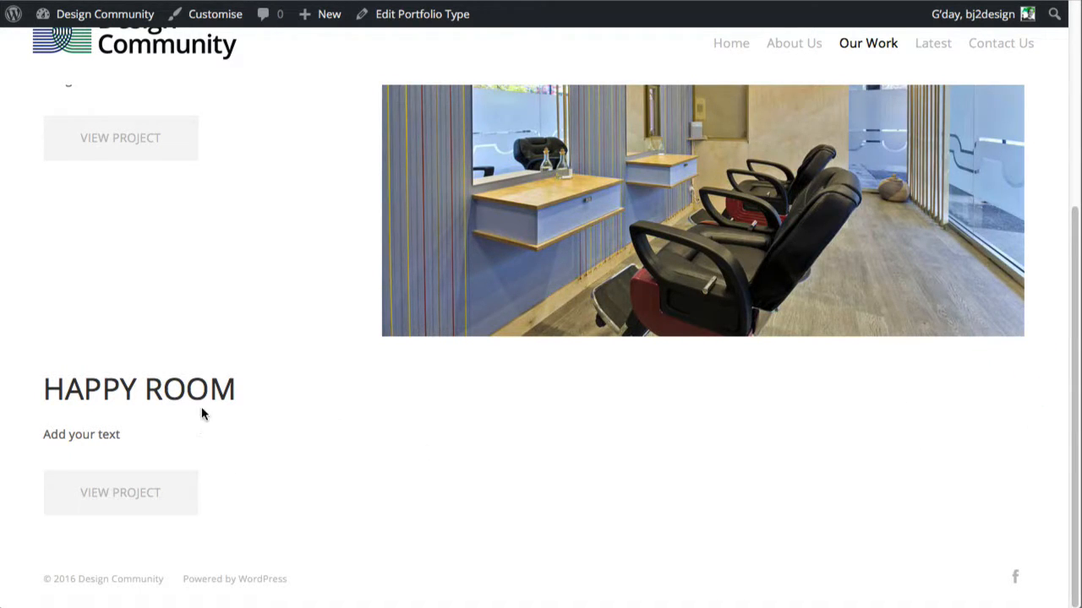
pyautogui.moveTo(196, 413)
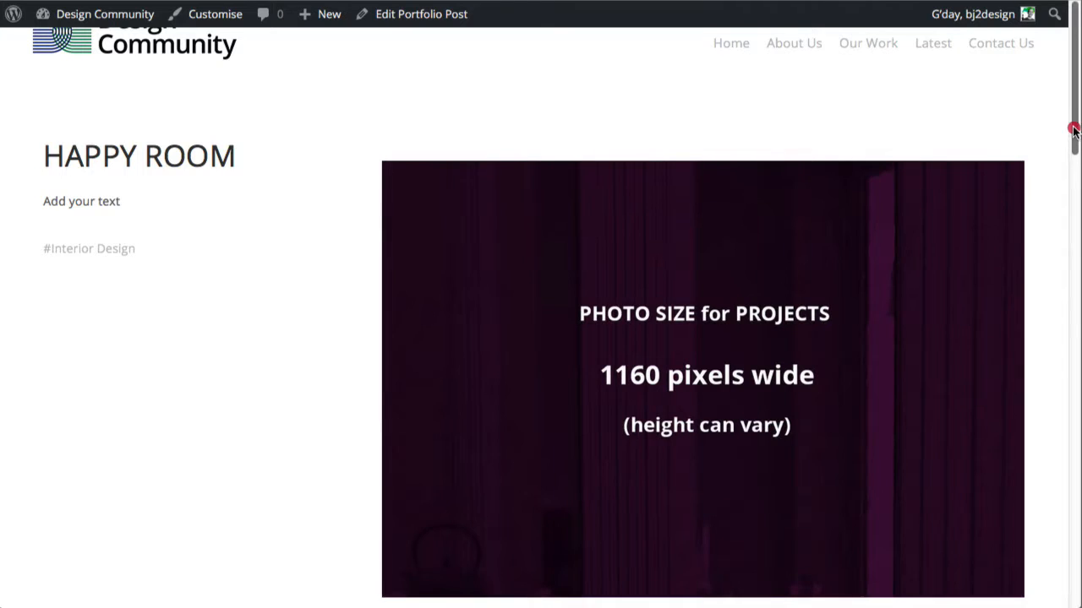
pyautogui.moveTo(193, 166)
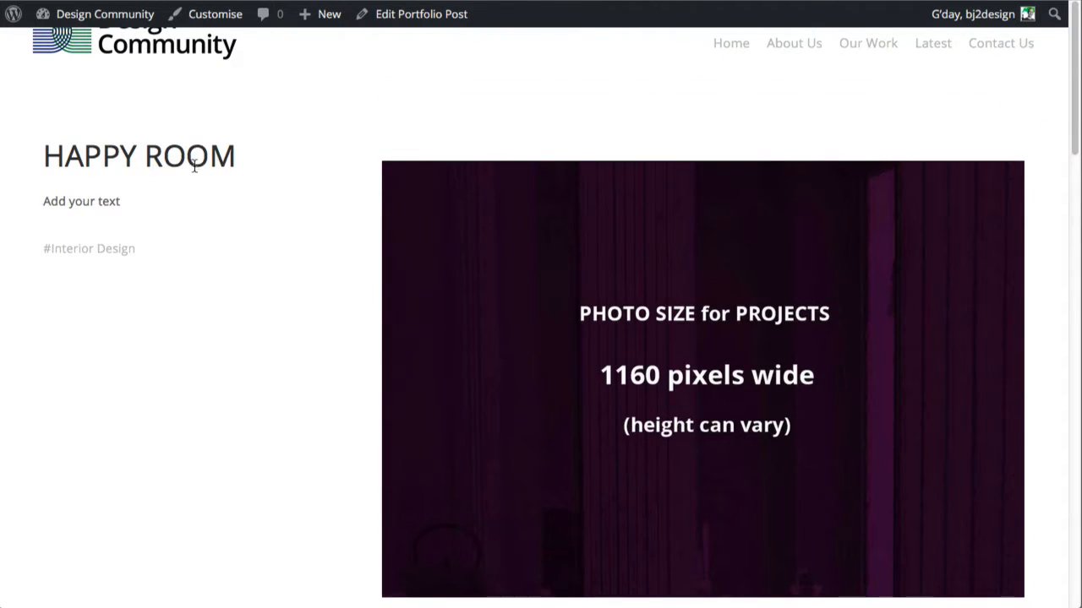
pyautogui.moveTo(415, 19)
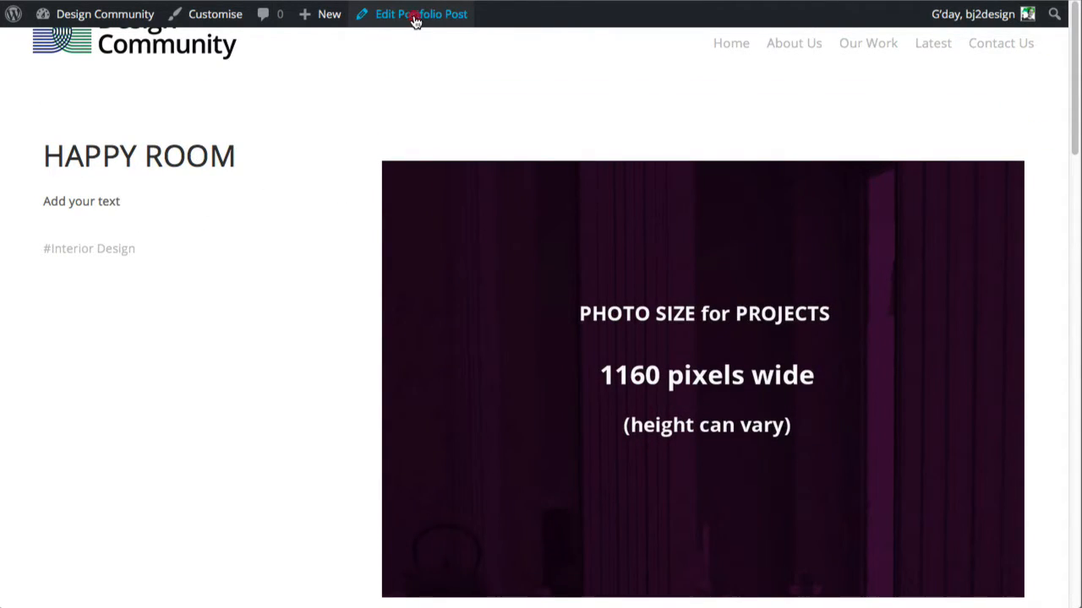
# Step: Edit the Happy room post and scroll down to the Featured Image box
pyautogui.click(418, 13)
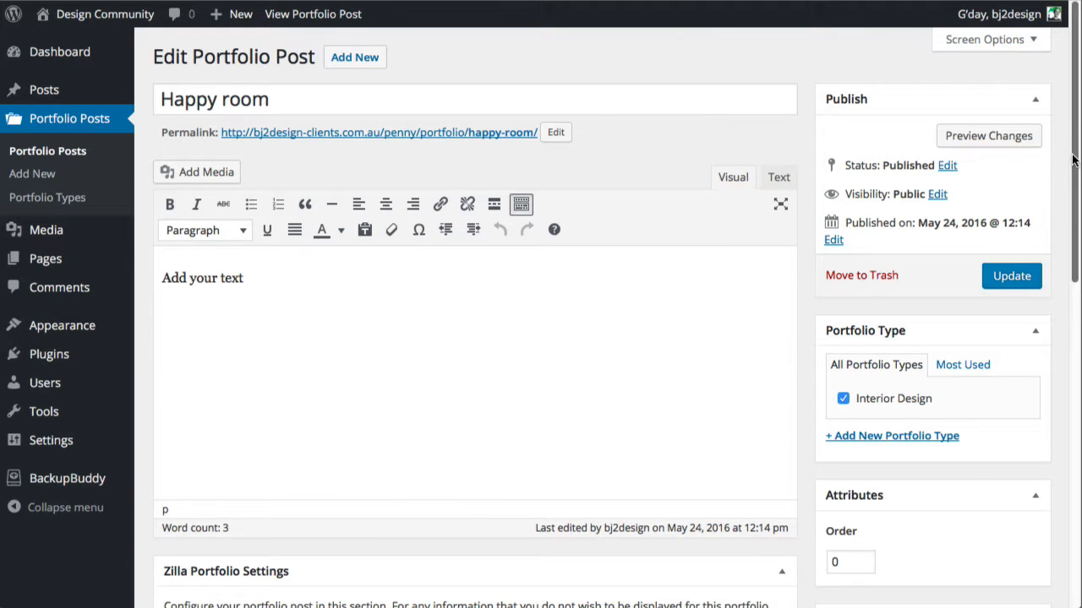
pyautogui.scroll(-3)
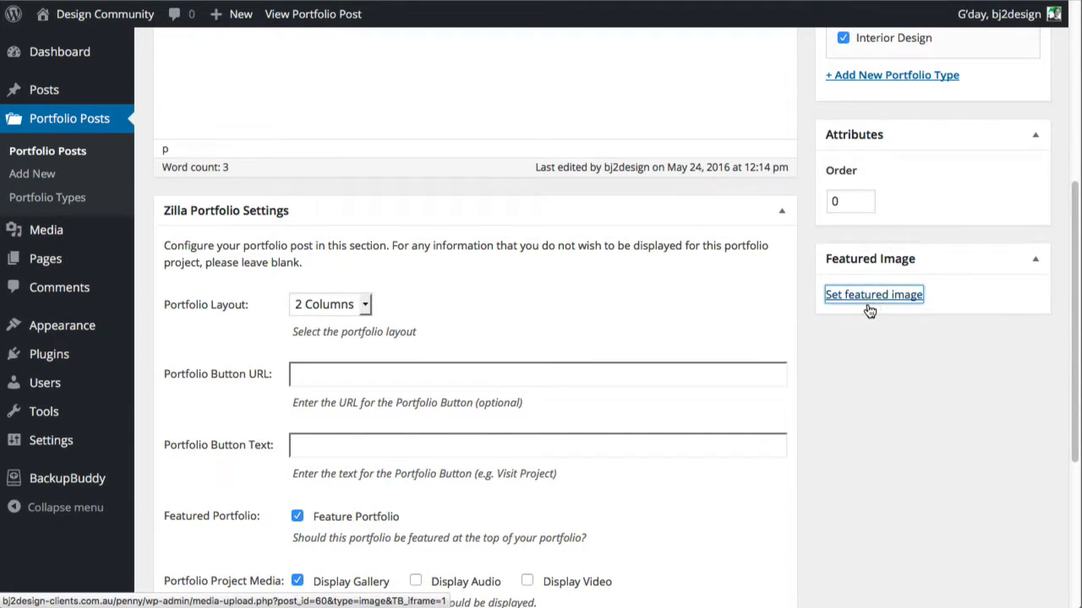
# Step: Set the purple PHOTO SIZE for PROJECTS image as featured, update, and view the post
pyautogui.click(873, 295)
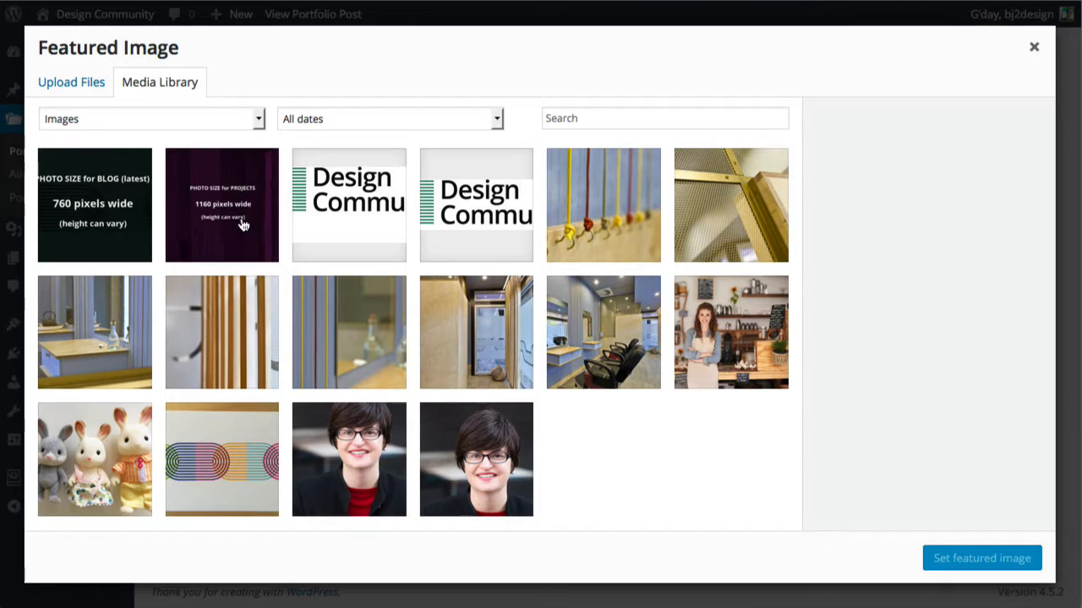
pyautogui.click(222, 205)
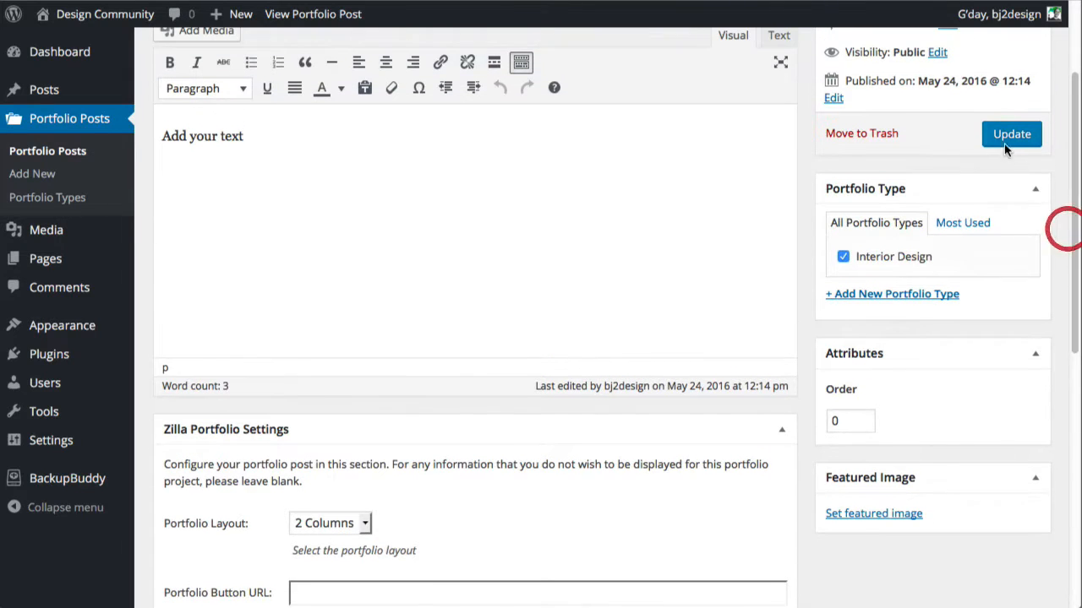
pyautogui.click(1010, 133)
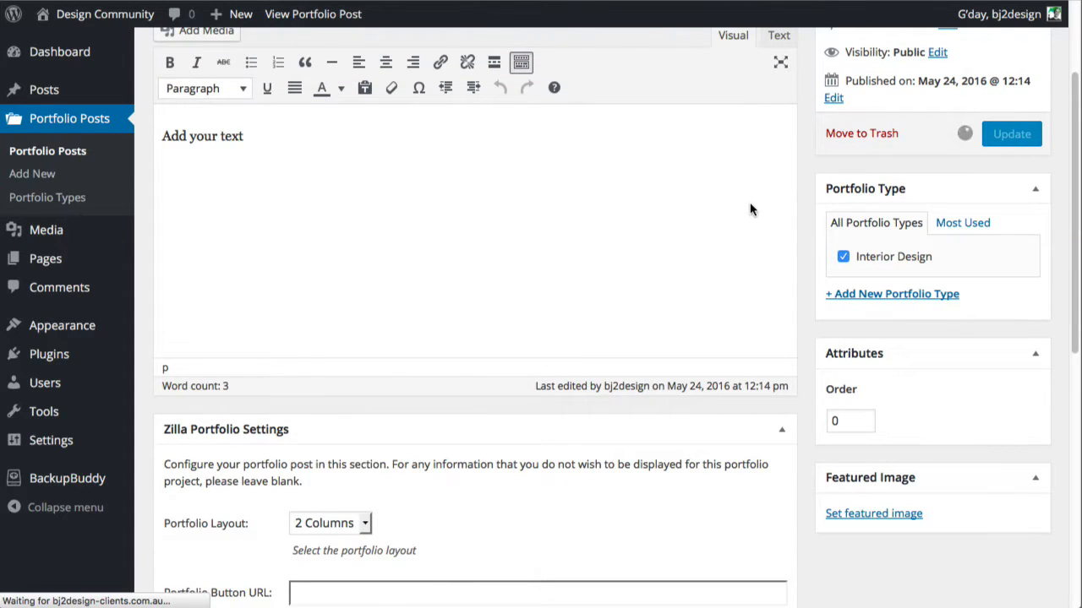
pyautogui.click(1010, 133)
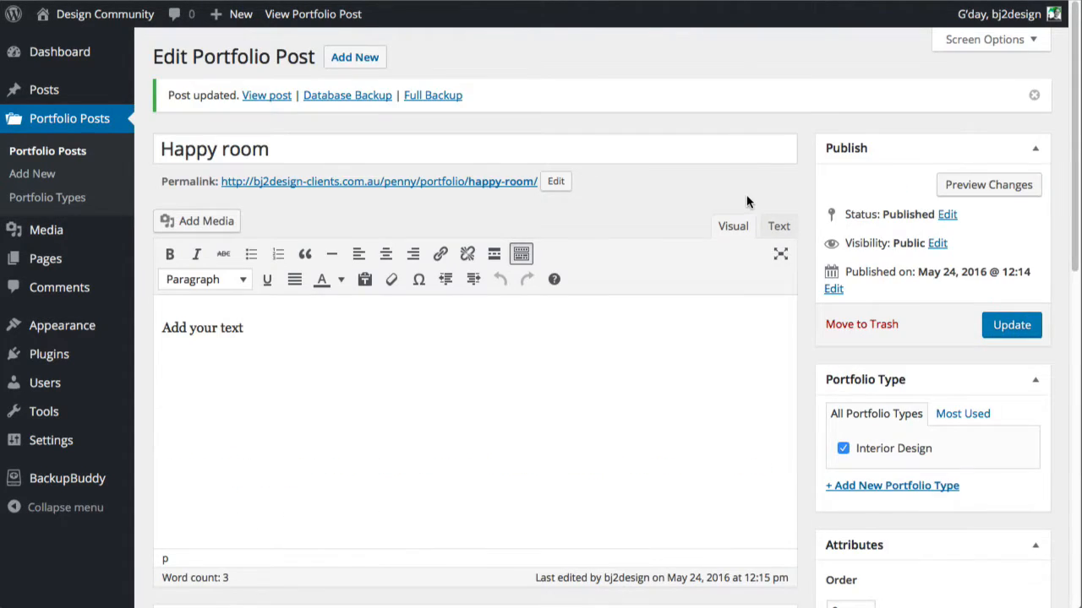
pyautogui.click(267, 94)
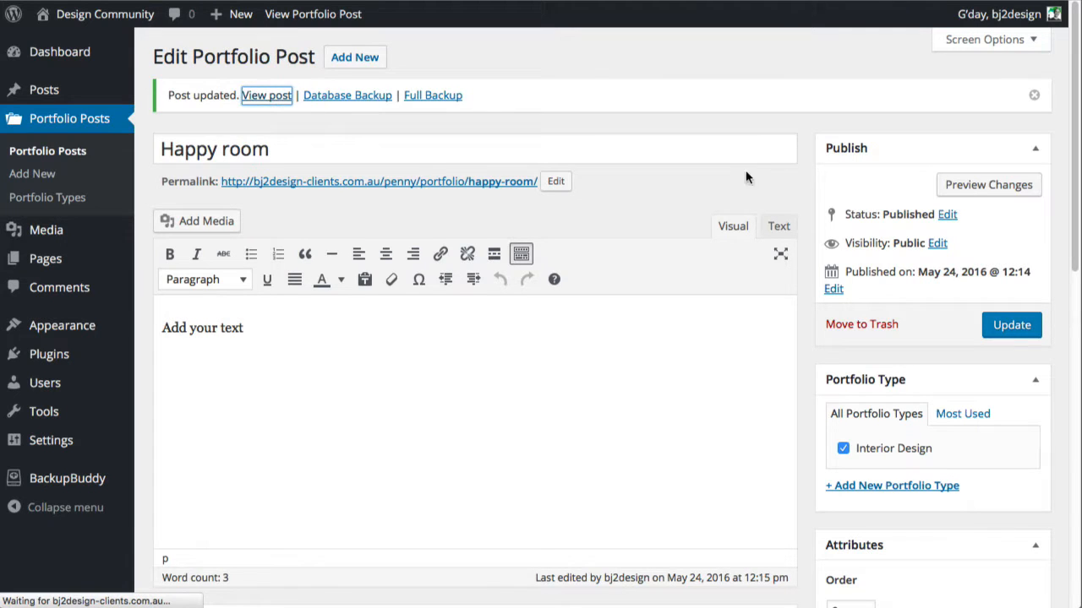
# Step: View the Happy Room post live and scroll through its three gallery images
pyautogui.click(266, 95)
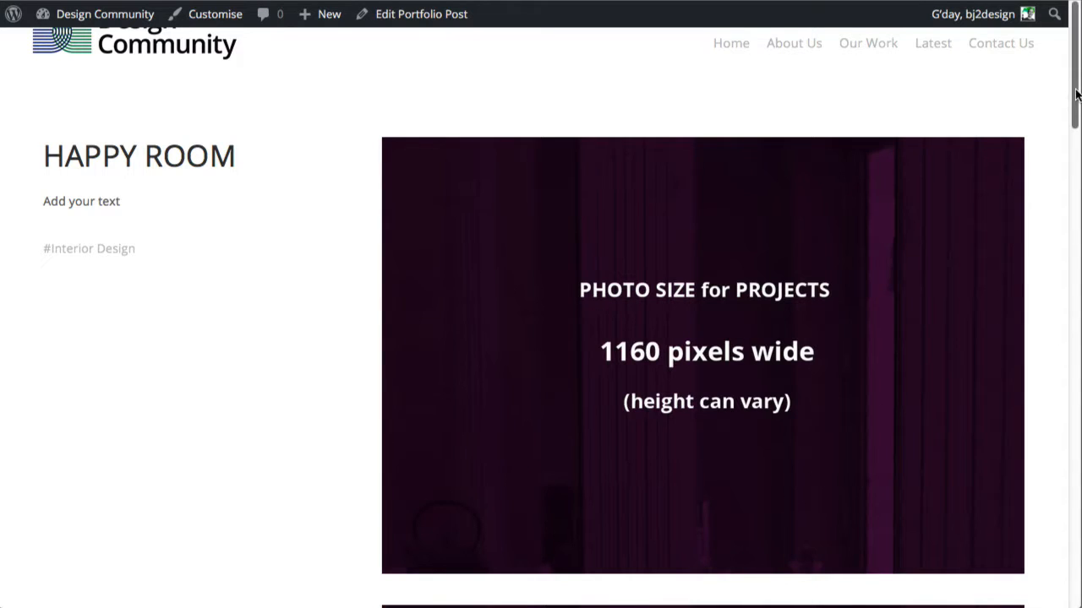
pyautogui.scroll(-3)
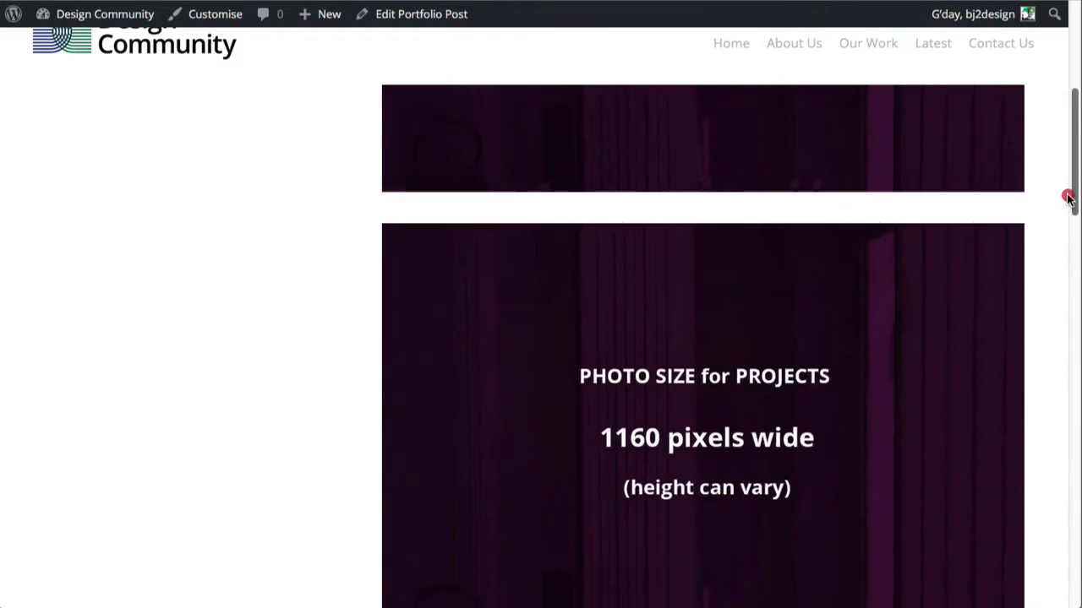
pyautogui.scroll(-3)
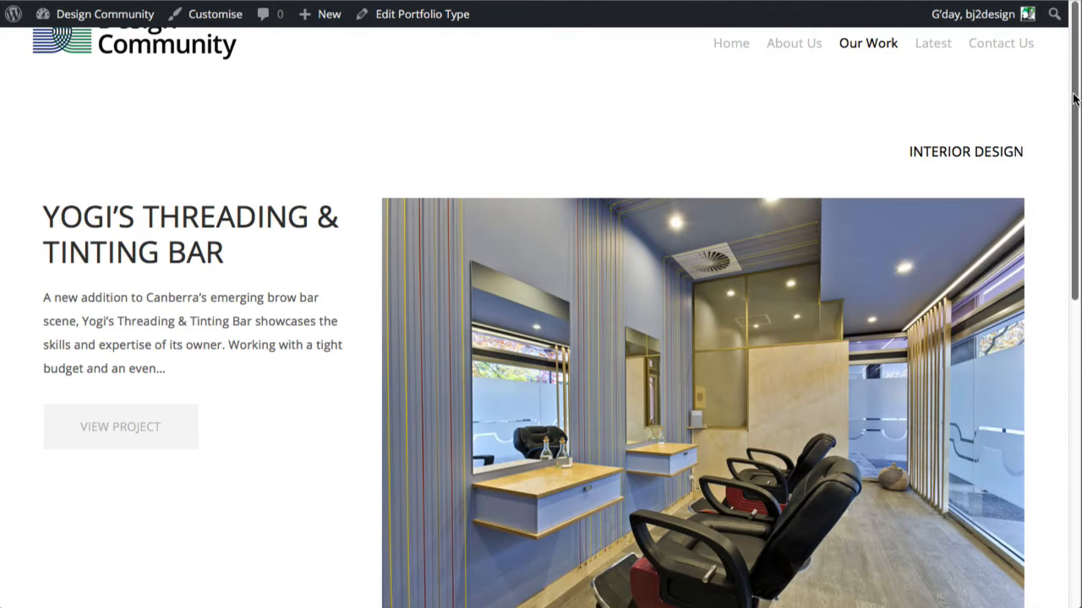
# Step: Scroll the Our Work listing to the Happy Room entry with its purple featured image
pyautogui.scroll(-3)
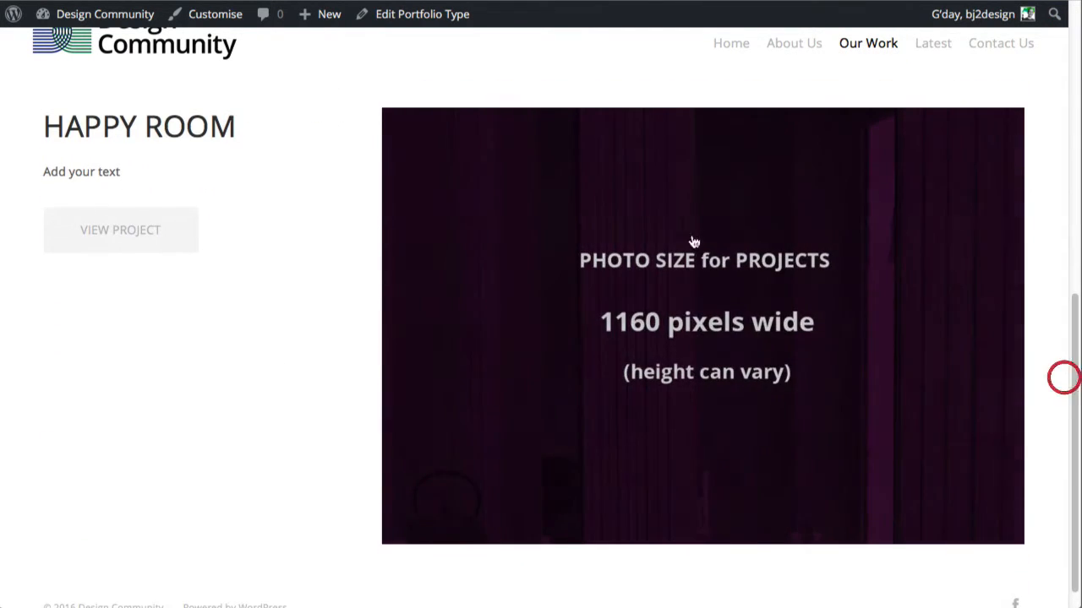
pyautogui.moveTo(383, 279)
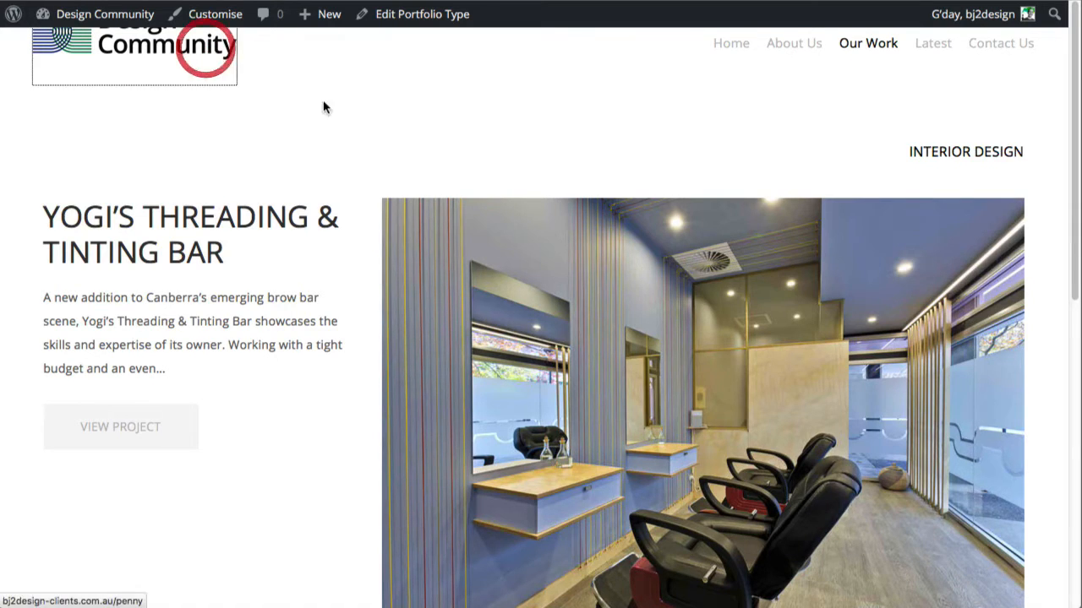
# Step: Go to the home page and advance the slider to the Happy Room slide
pyautogui.click(731, 43)
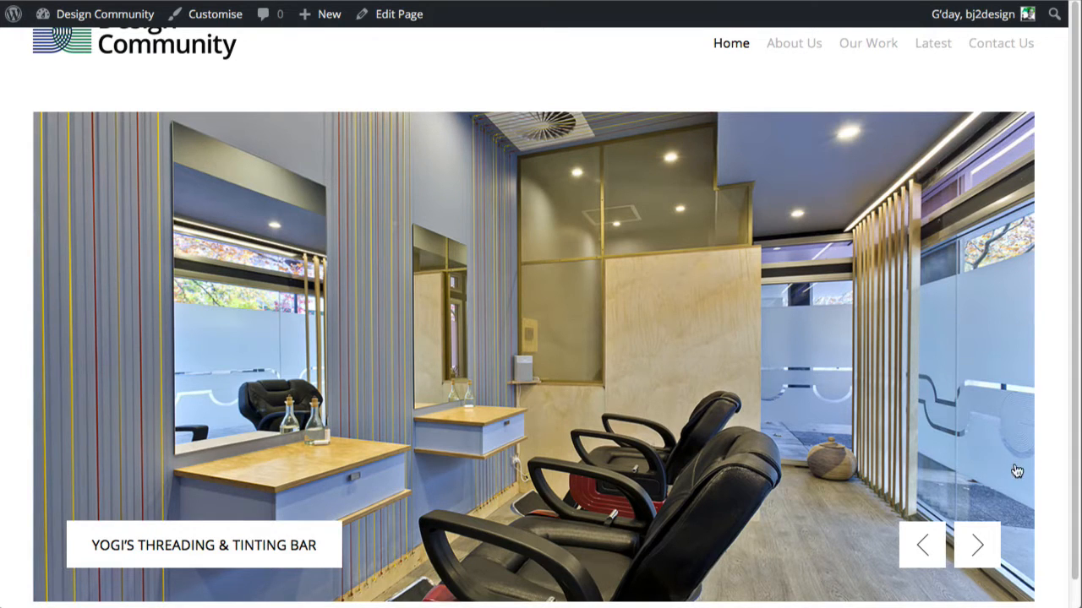
pyautogui.click(976, 545)
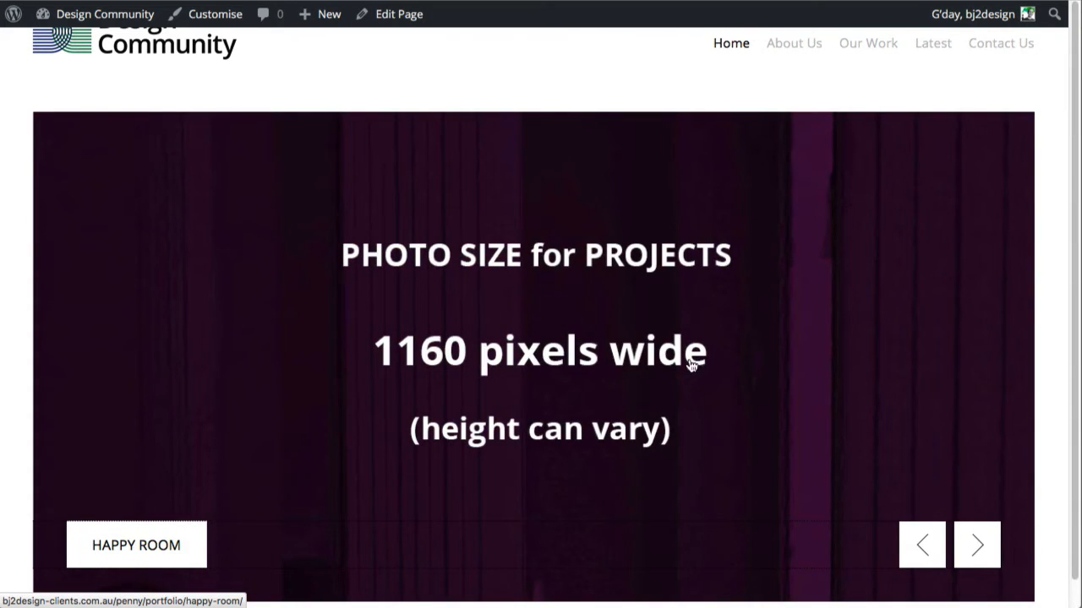
pyautogui.moveTo(807, 378)
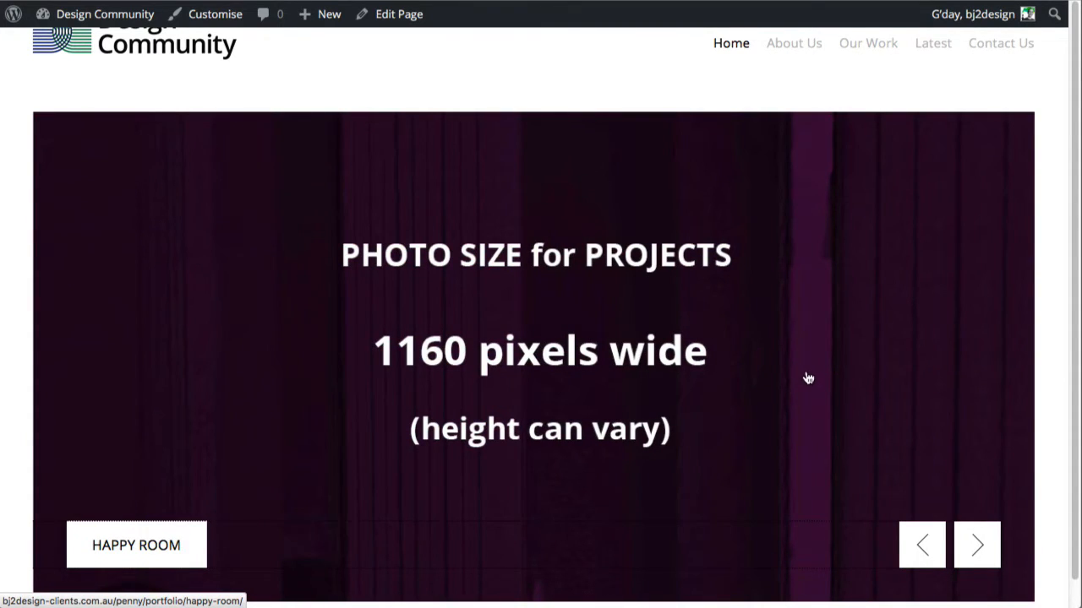